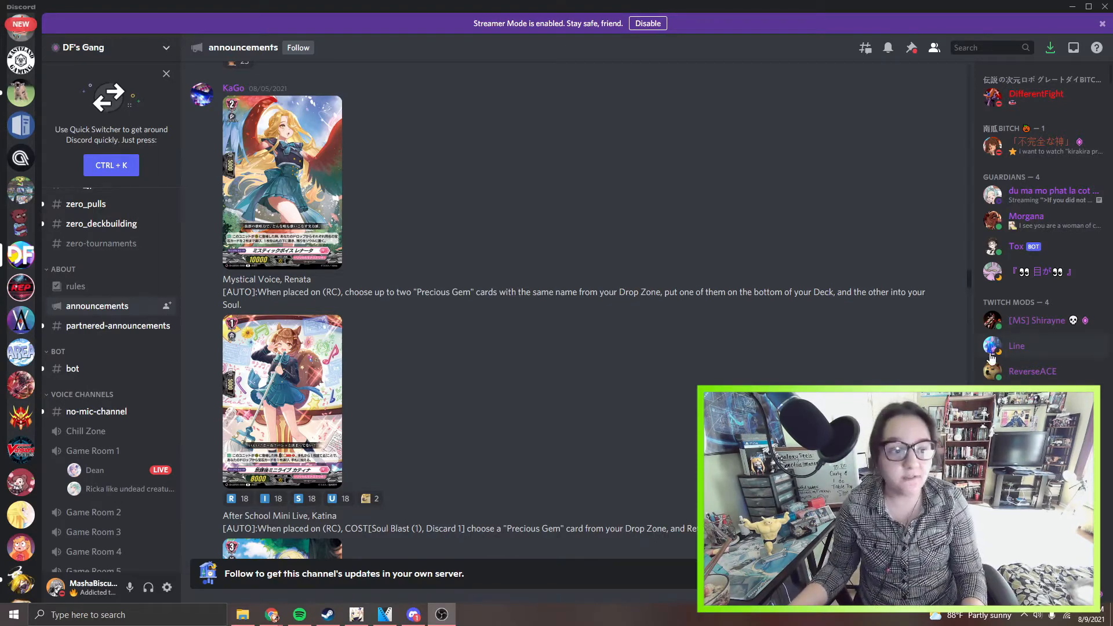
mouse_move(529, 293)
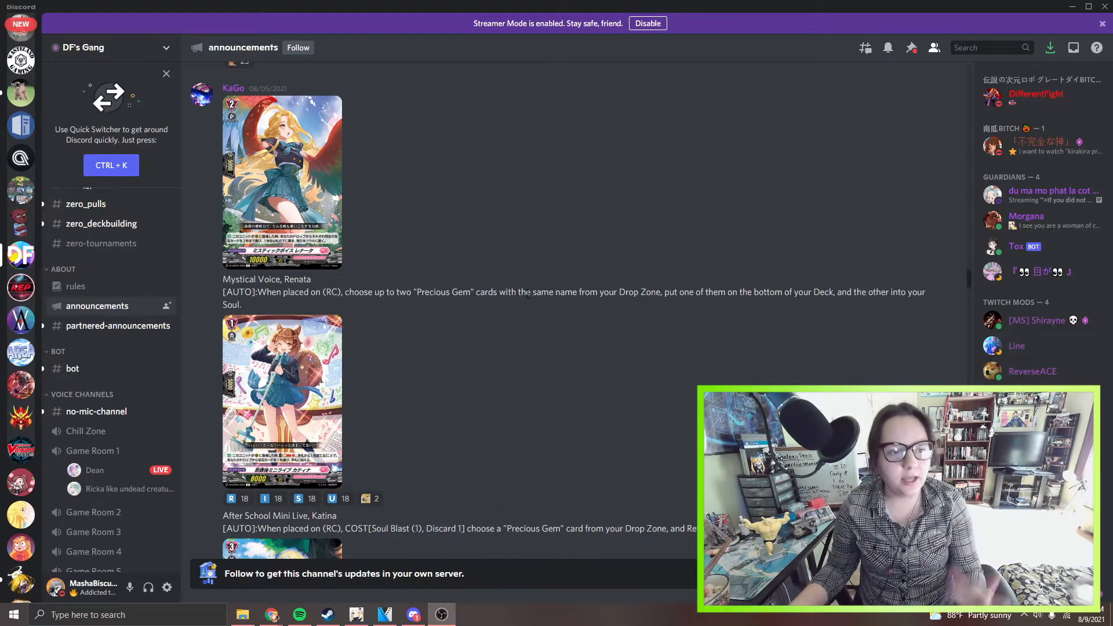
mouse_move(617, 367)
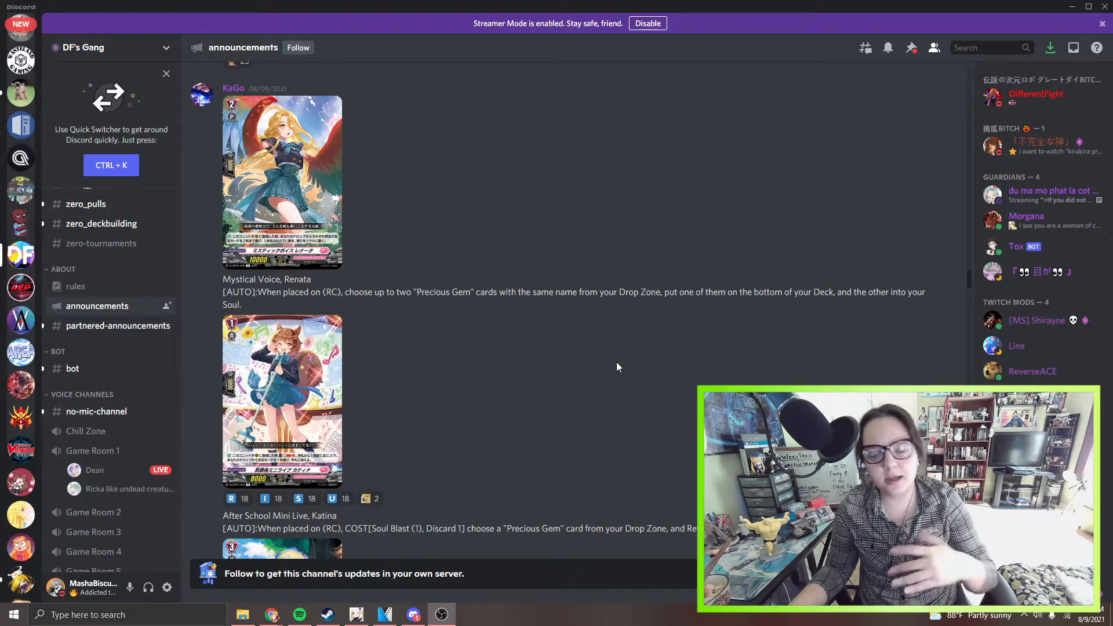
mouse_move(613, 306)
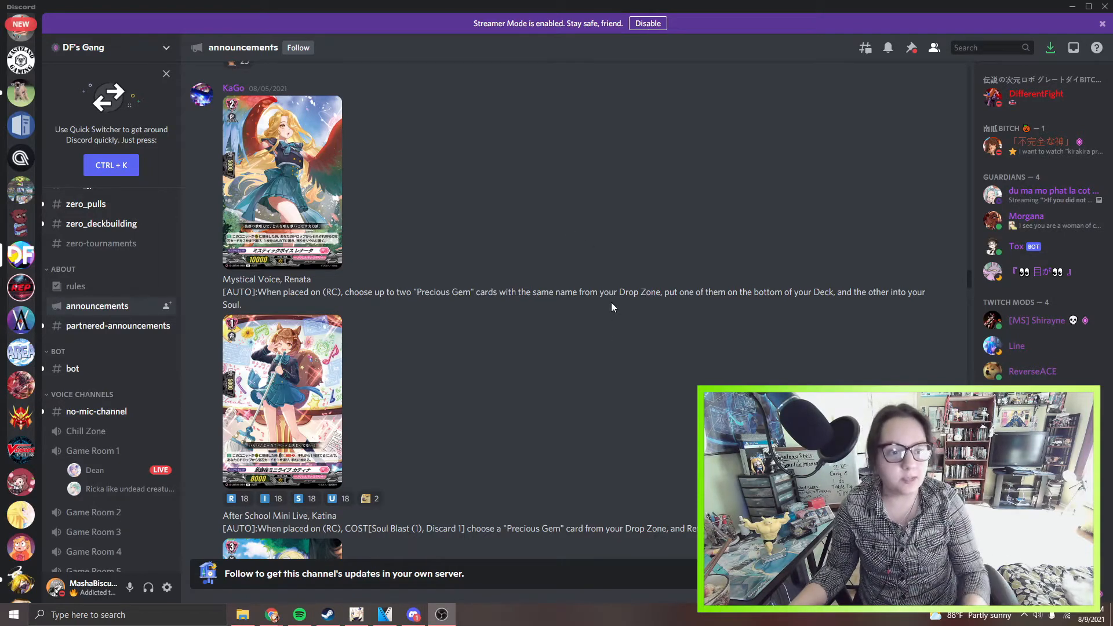
mouse_move(291, 303)
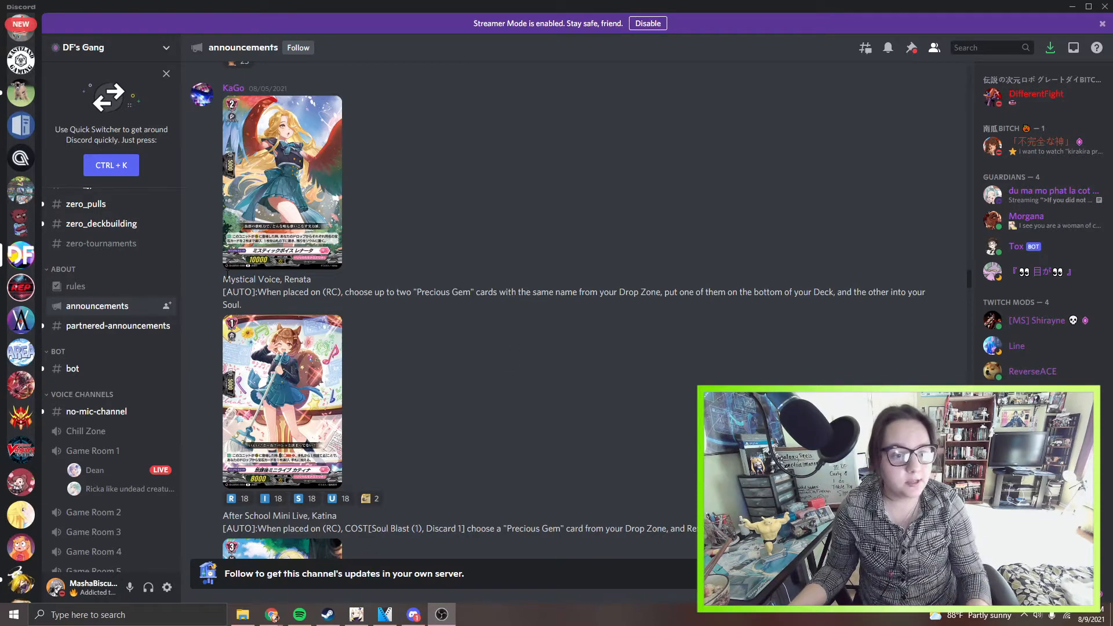
mouse_move(586, 418)
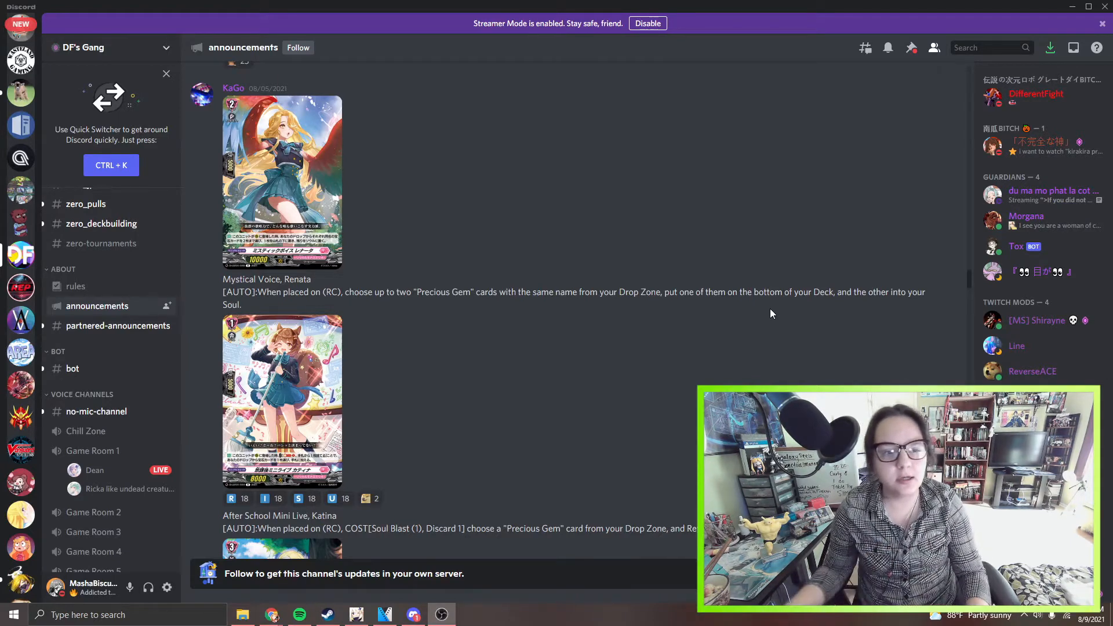
Scroll past Katina to Leisurely Chatting, Philomena and the August 6 Bermuda Triangle post.
scroll(down, 3)
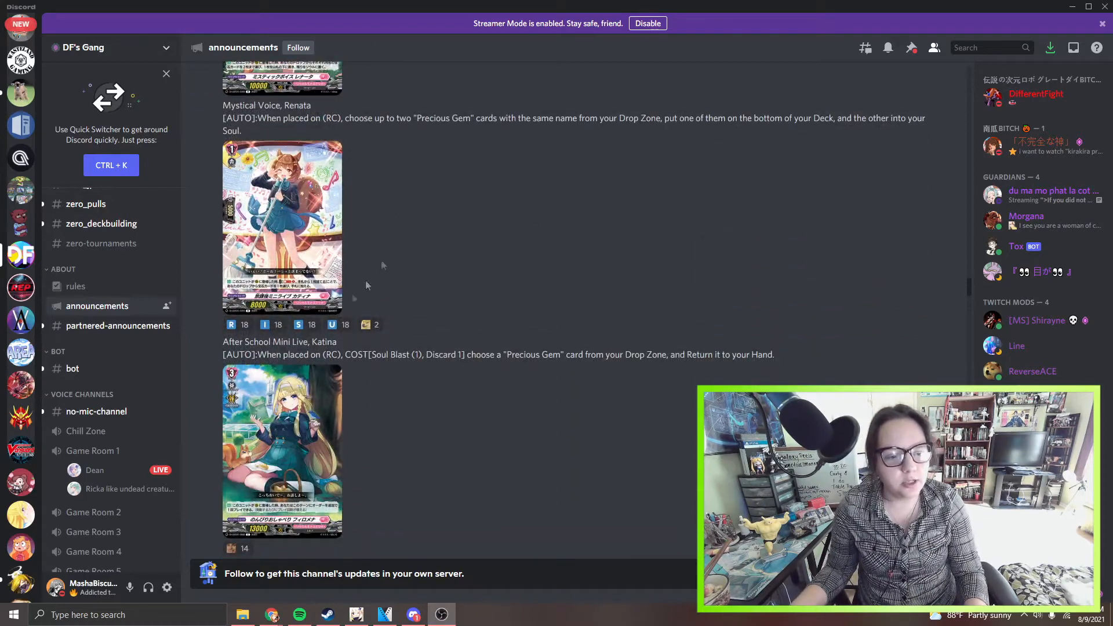
mouse_move(306, 243)
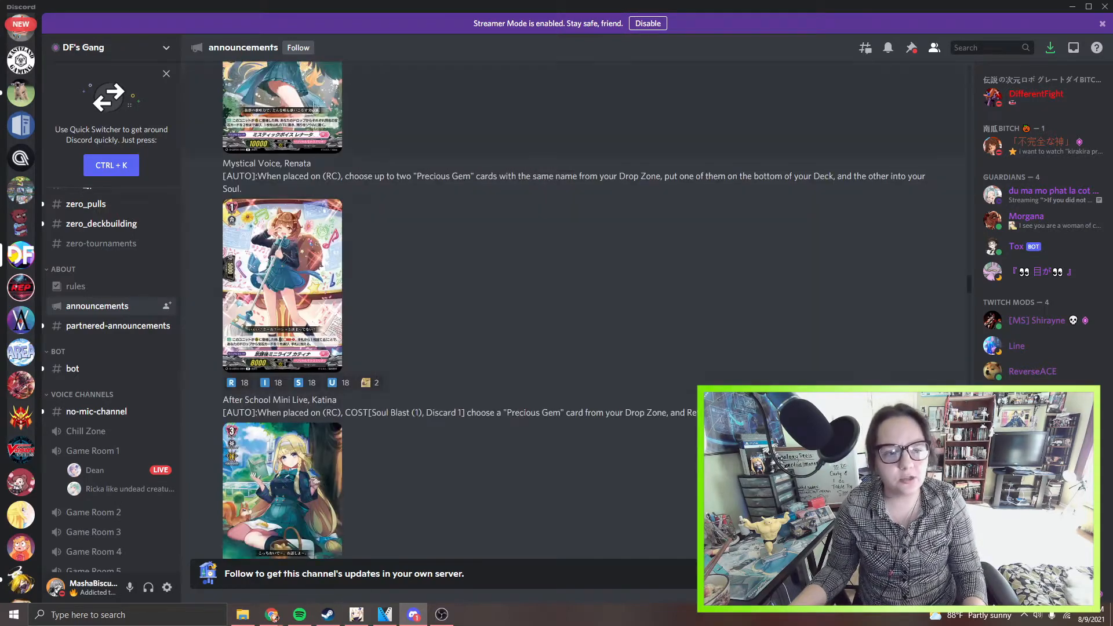
scroll(up, 3)
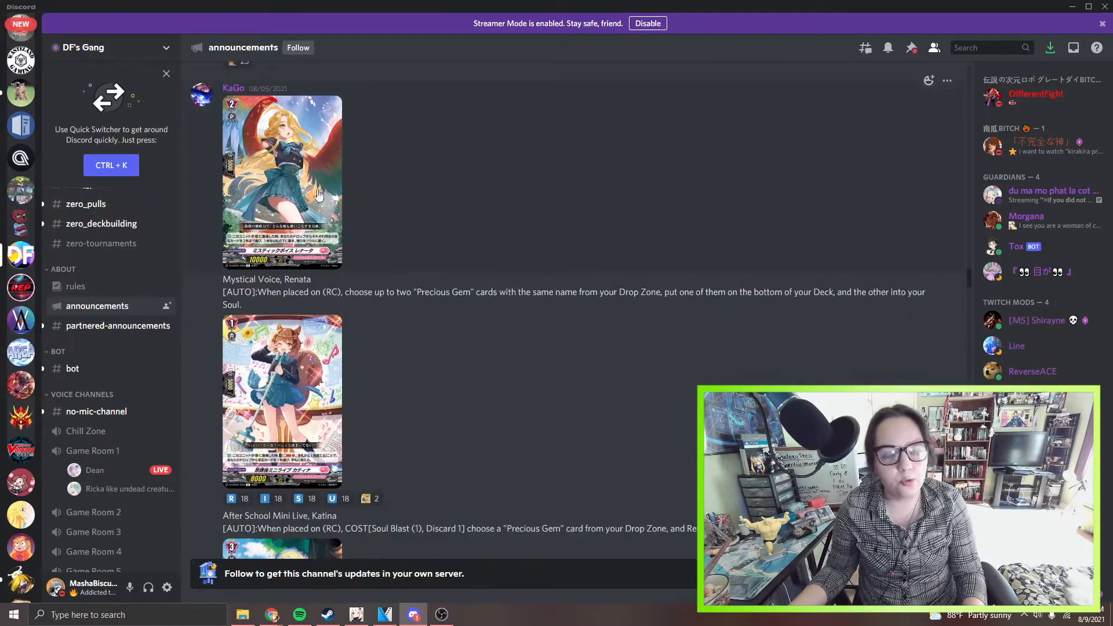
scroll(down, 3)
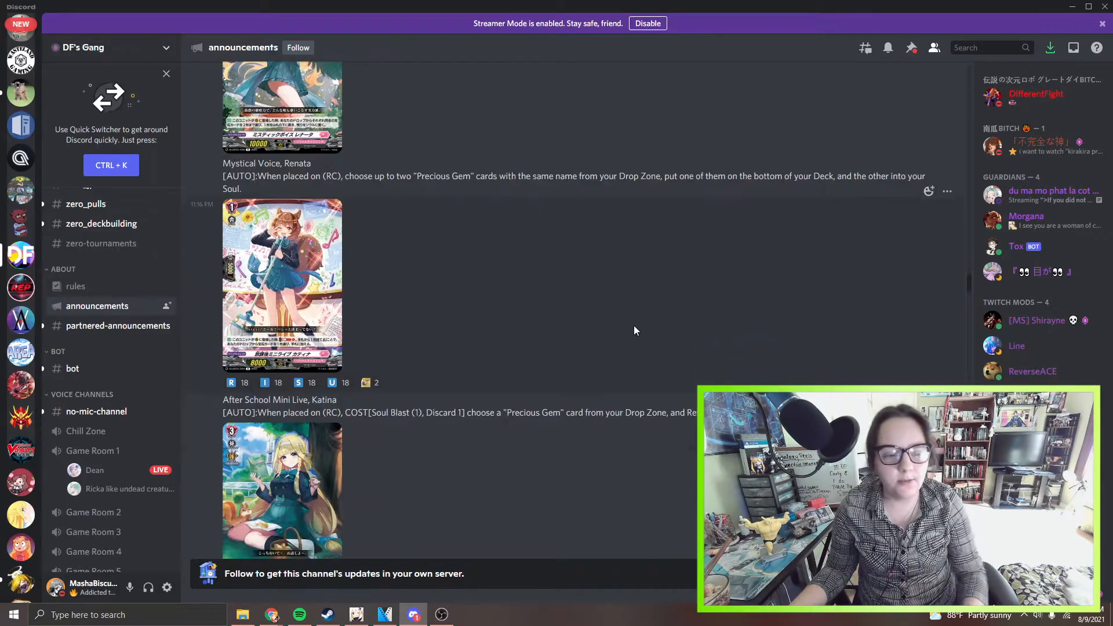
scroll(down, 3)
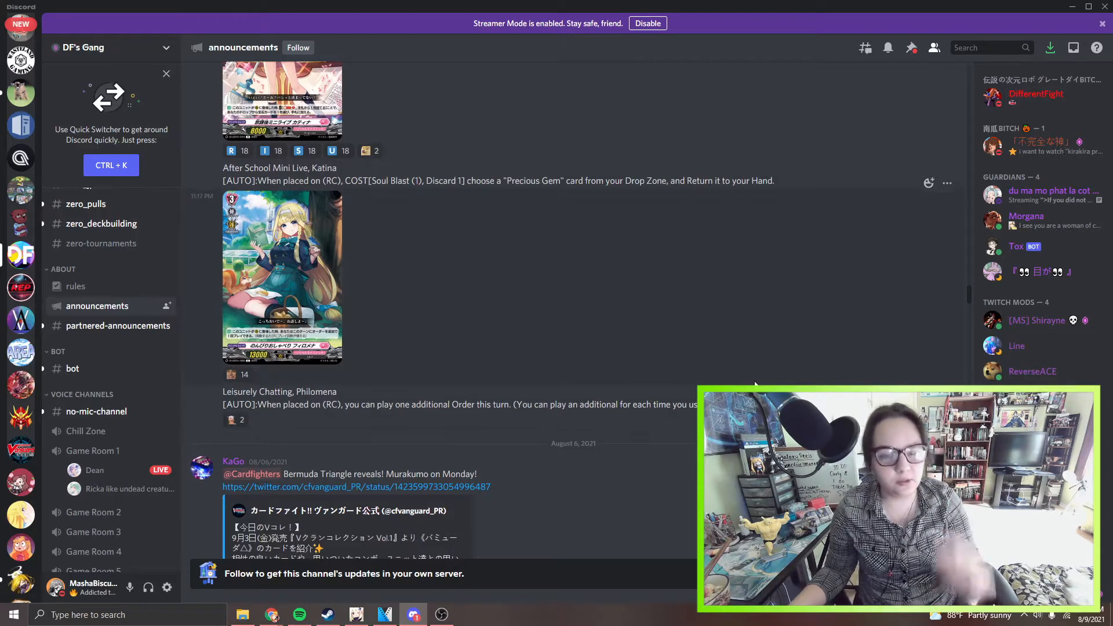
mouse_move(488, 332)
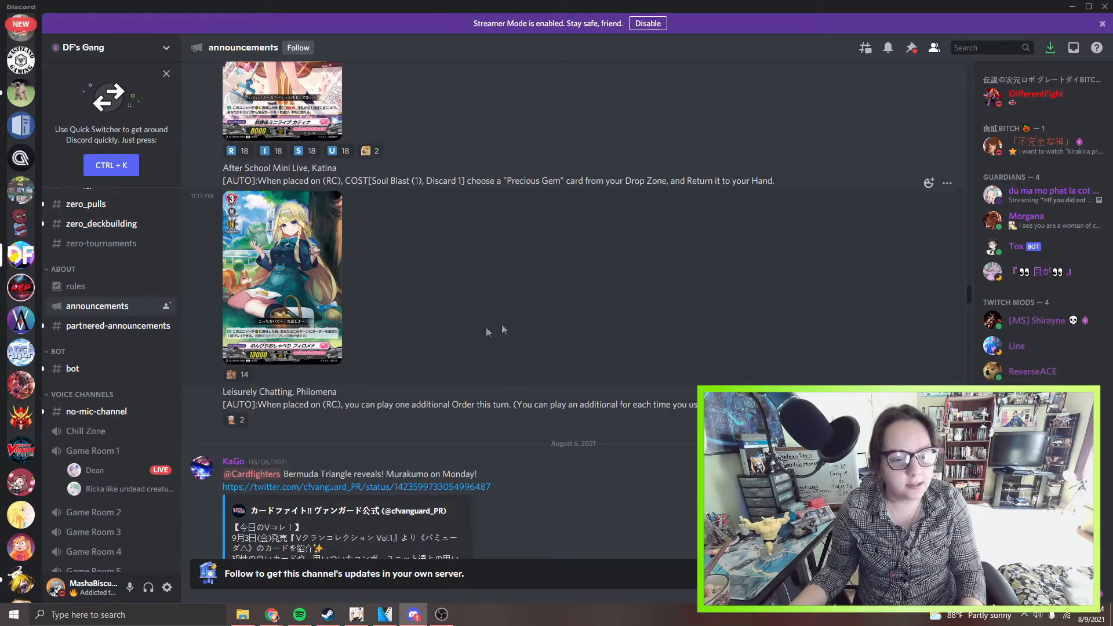
mouse_move(298, 421)
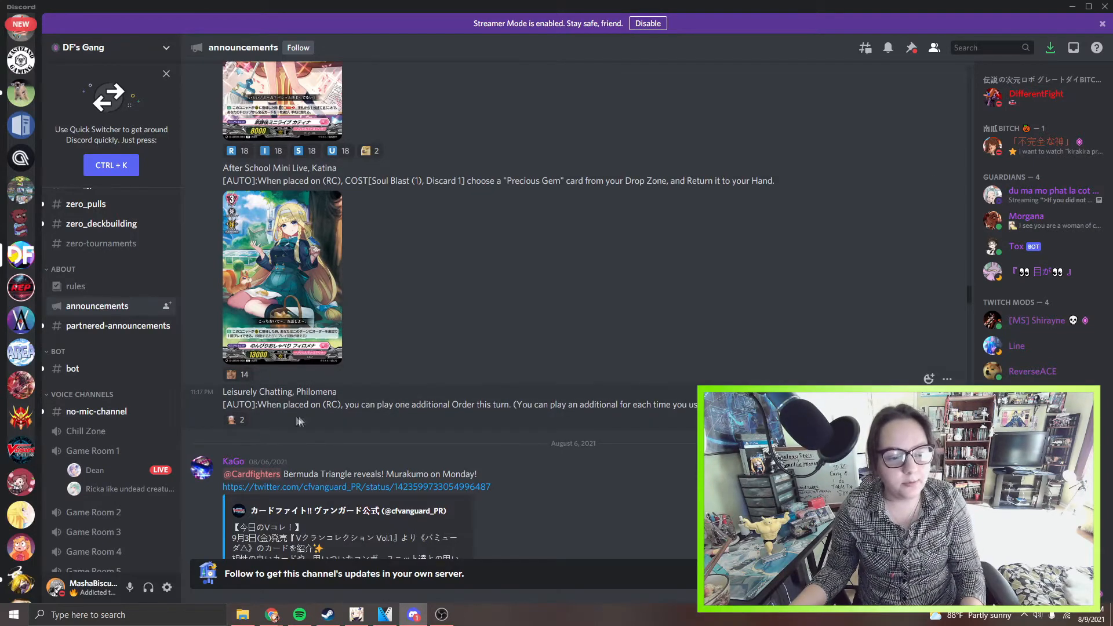
mouse_move(434, 439)
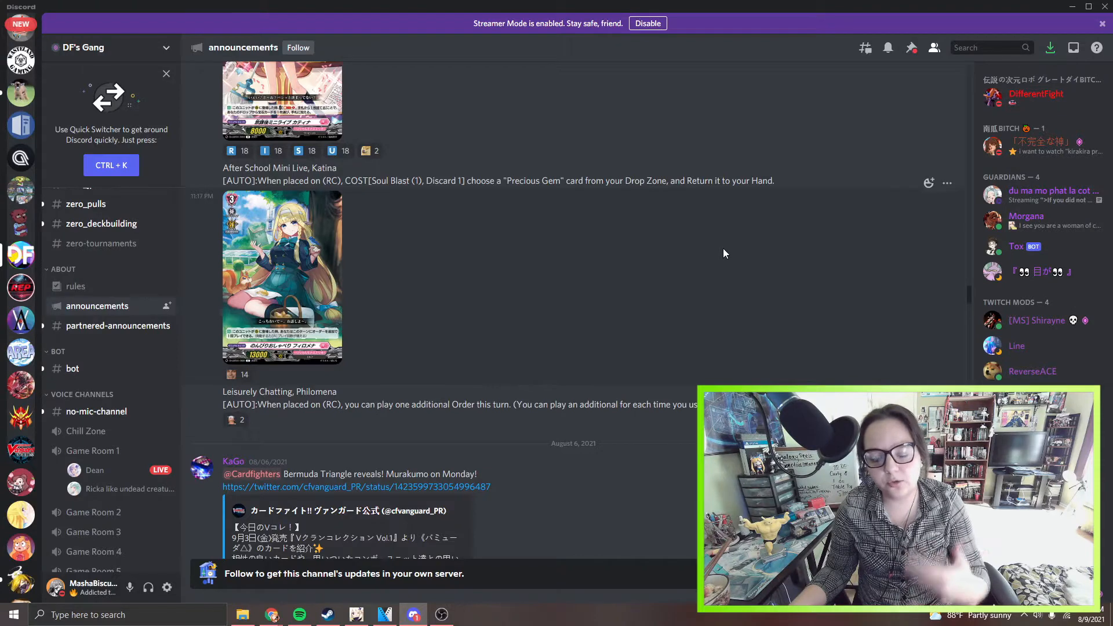
mouse_move(370, 259)
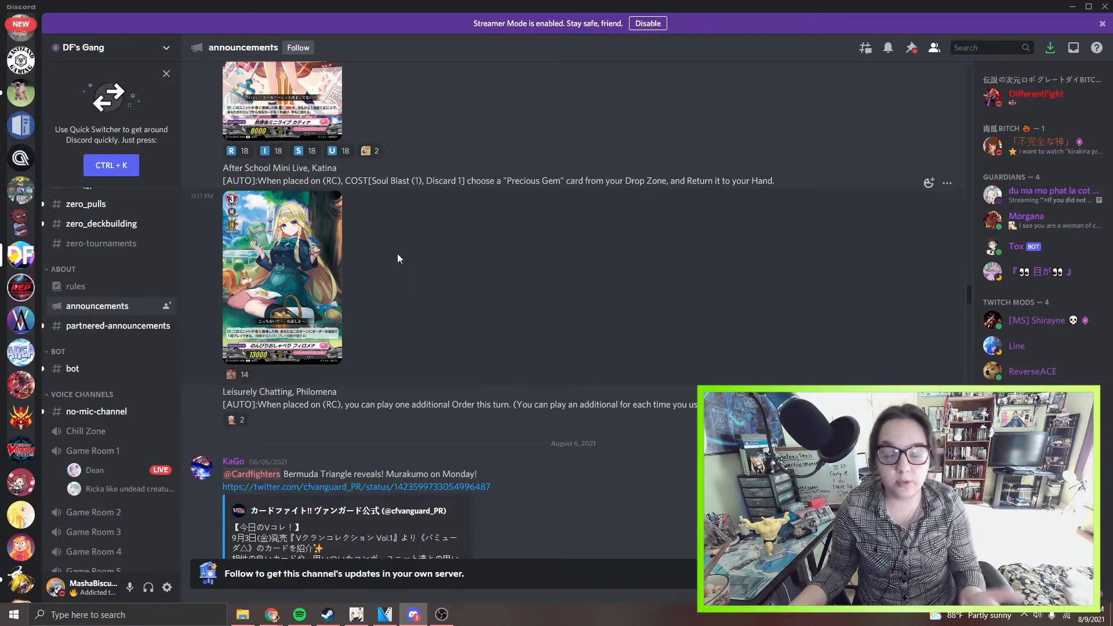
mouse_move(564, 279)
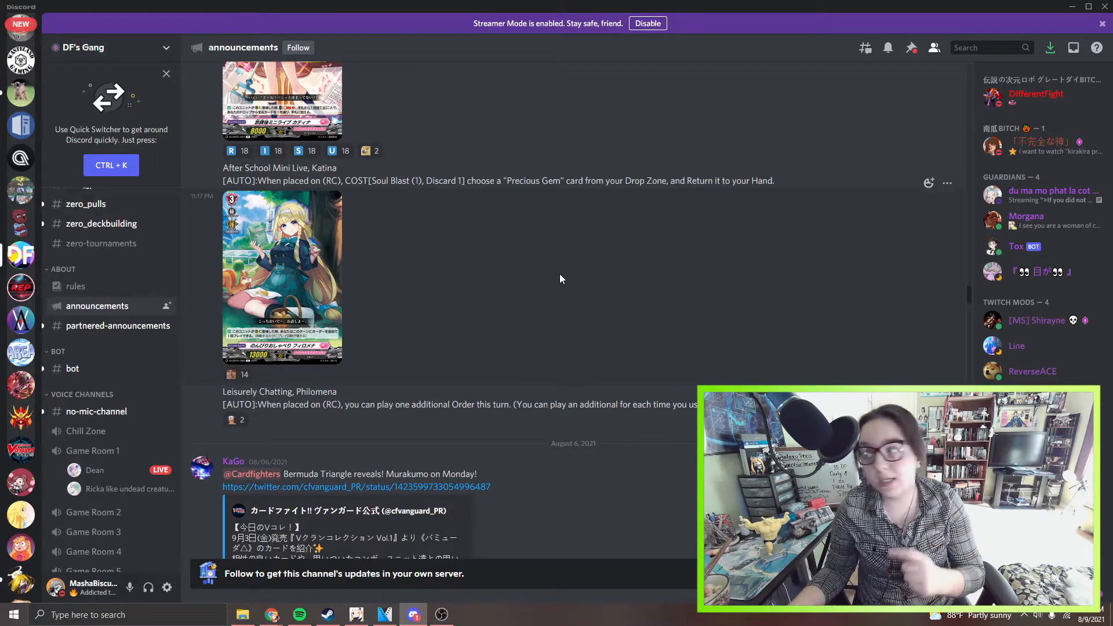
Scroll through Brilliant Gemstone and Proof of Effort to Expanding World, Willista.
scroll(down, 3)
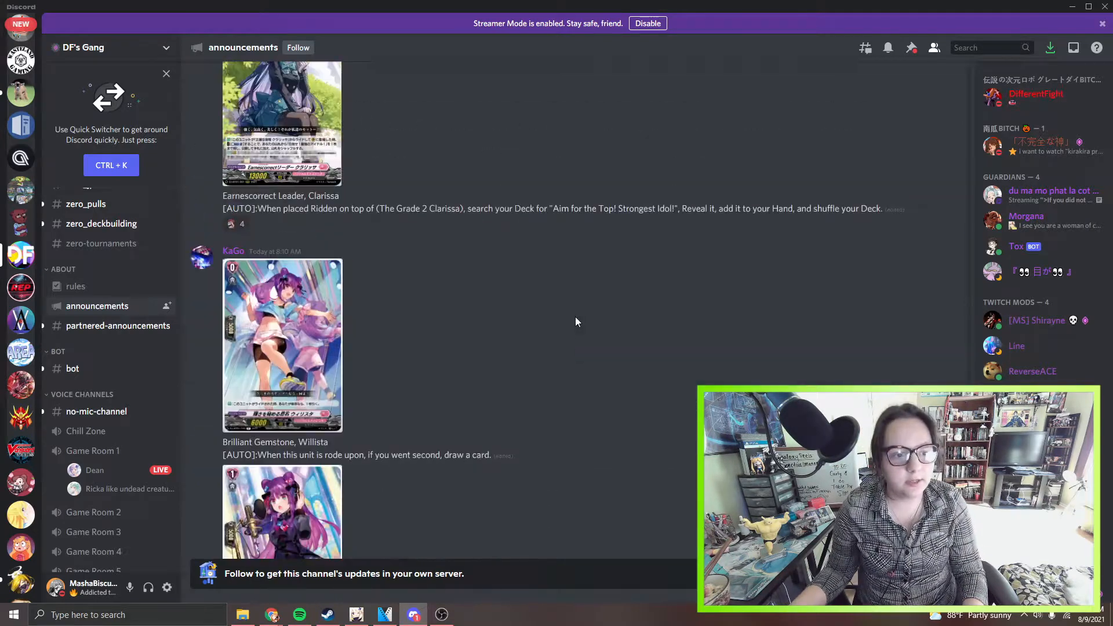
scroll(down, 3)
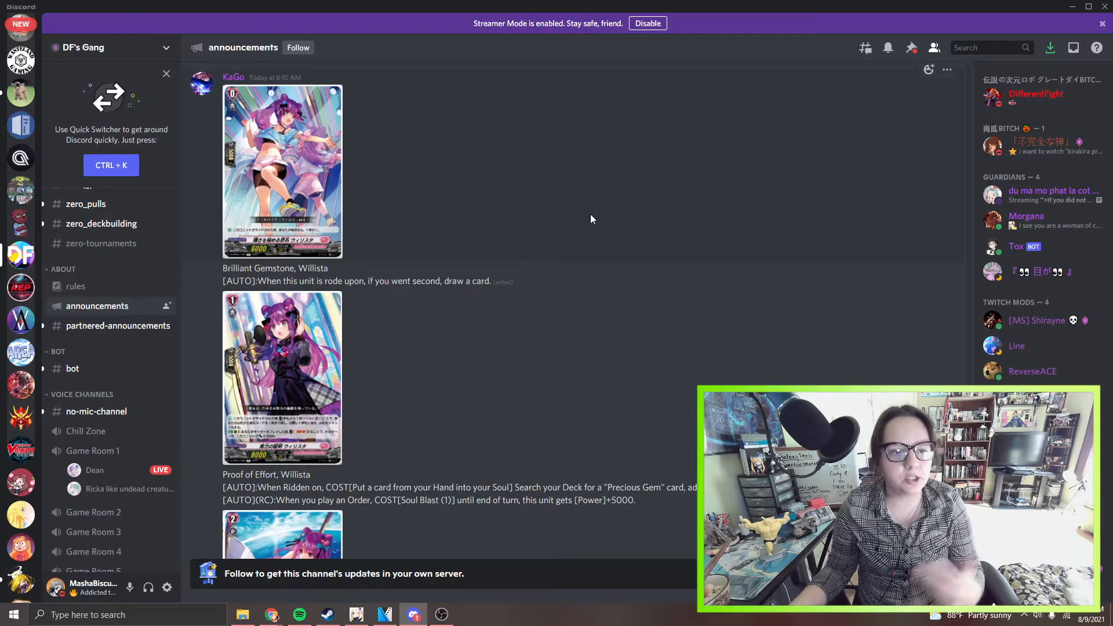
mouse_move(591, 228)
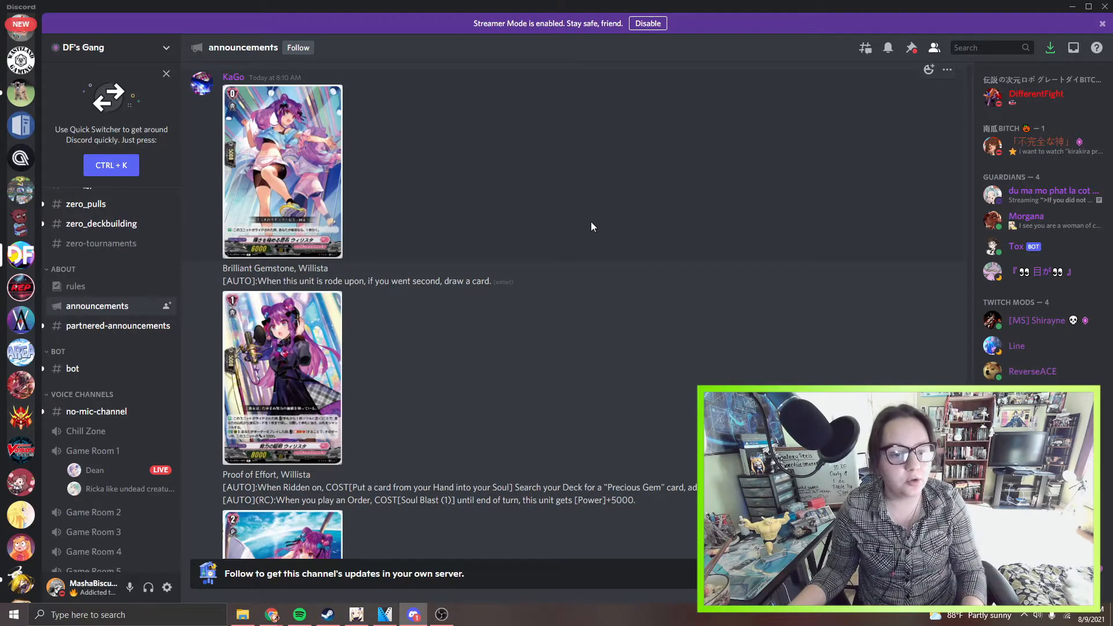
mouse_move(614, 206)
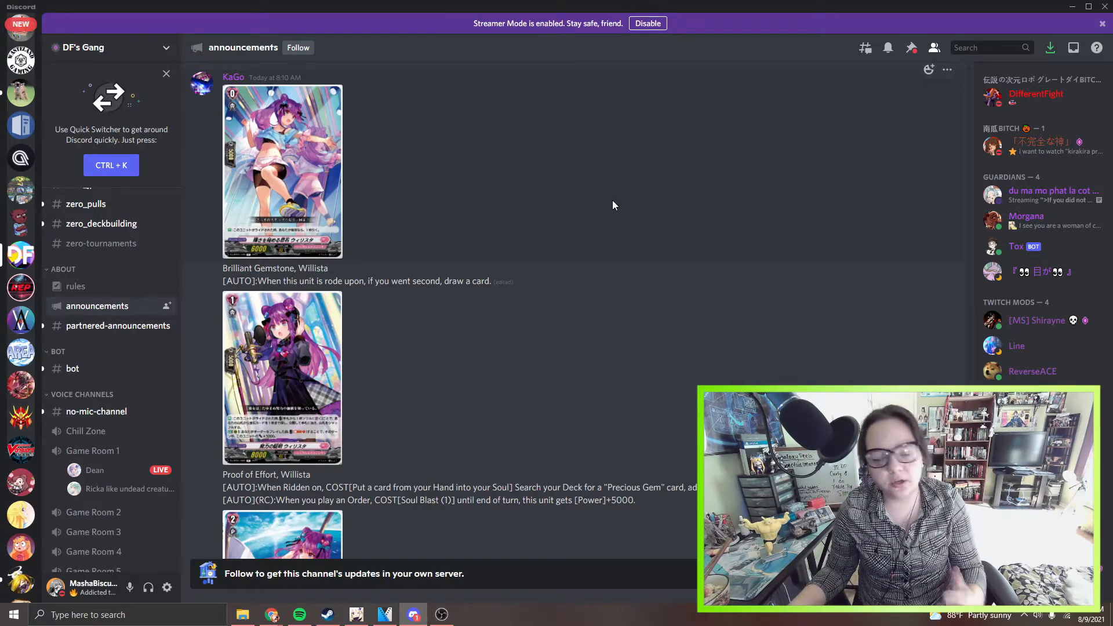
scroll(down, 3)
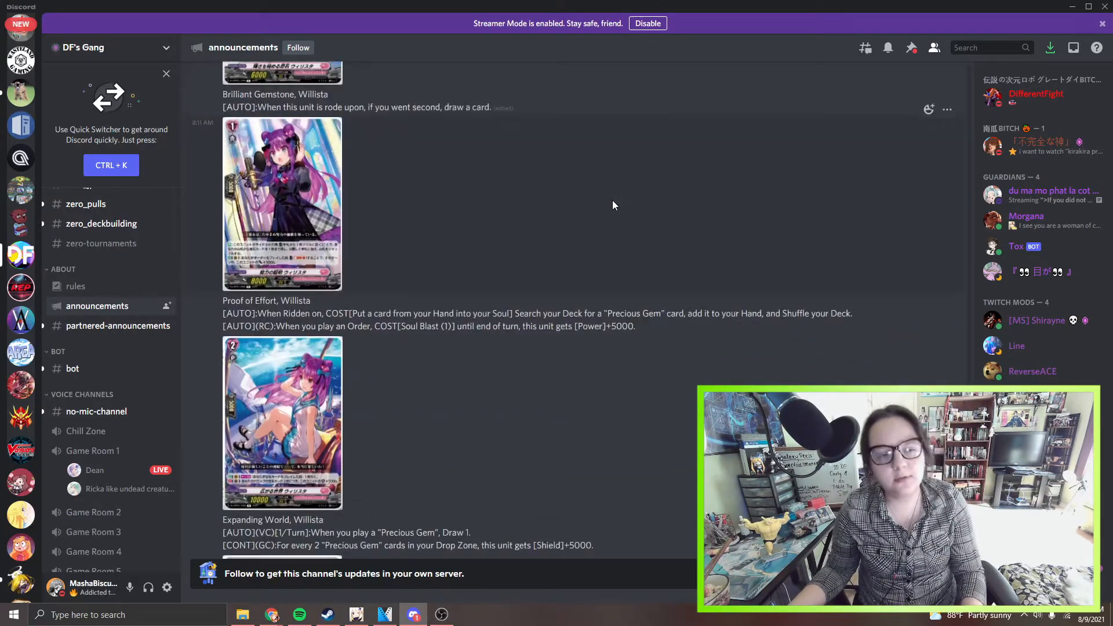
mouse_move(439, 255)
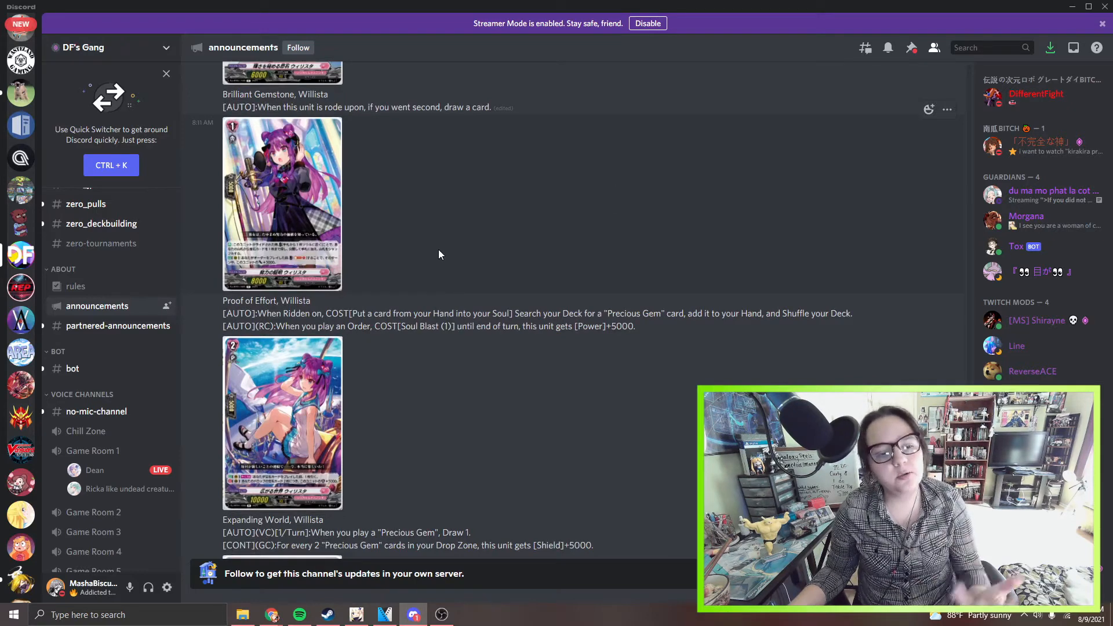
mouse_move(627, 199)
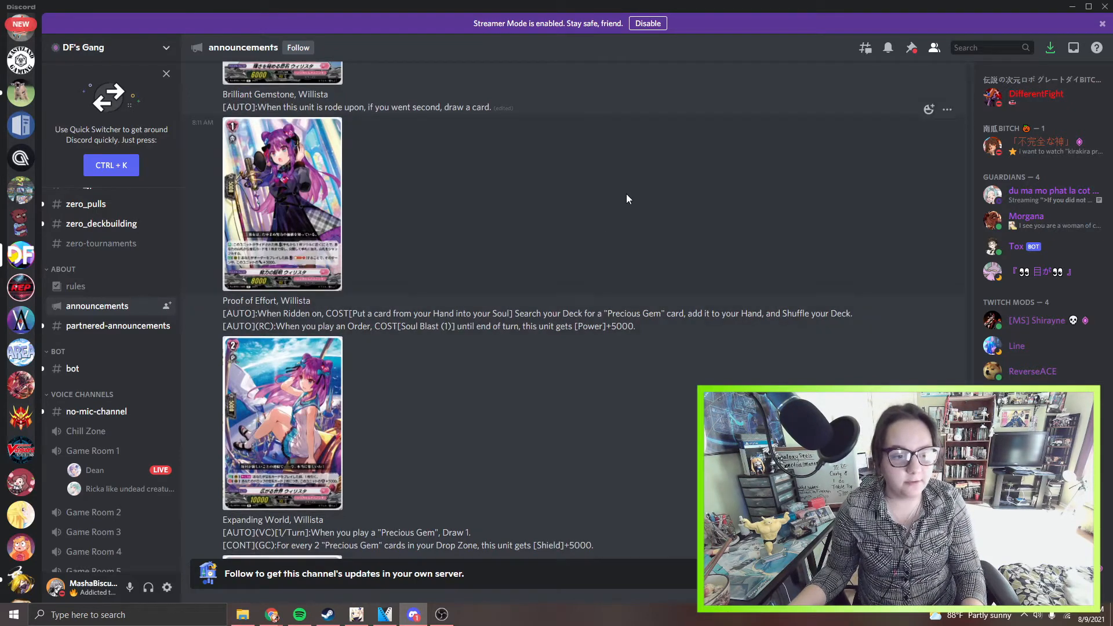
mouse_move(648, 171)
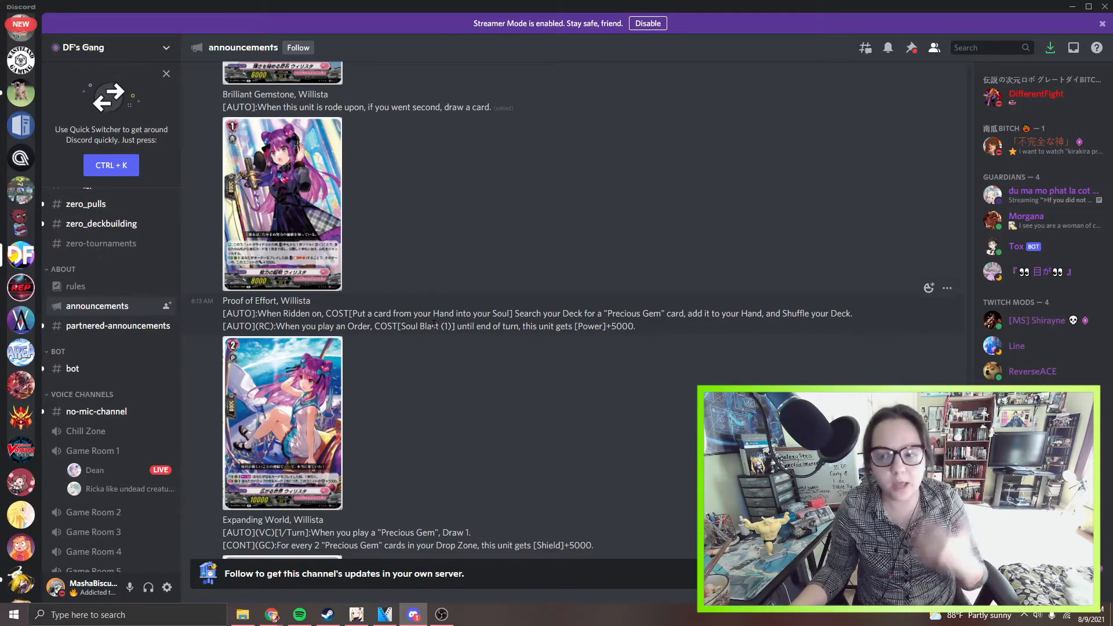
mouse_move(473, 244)
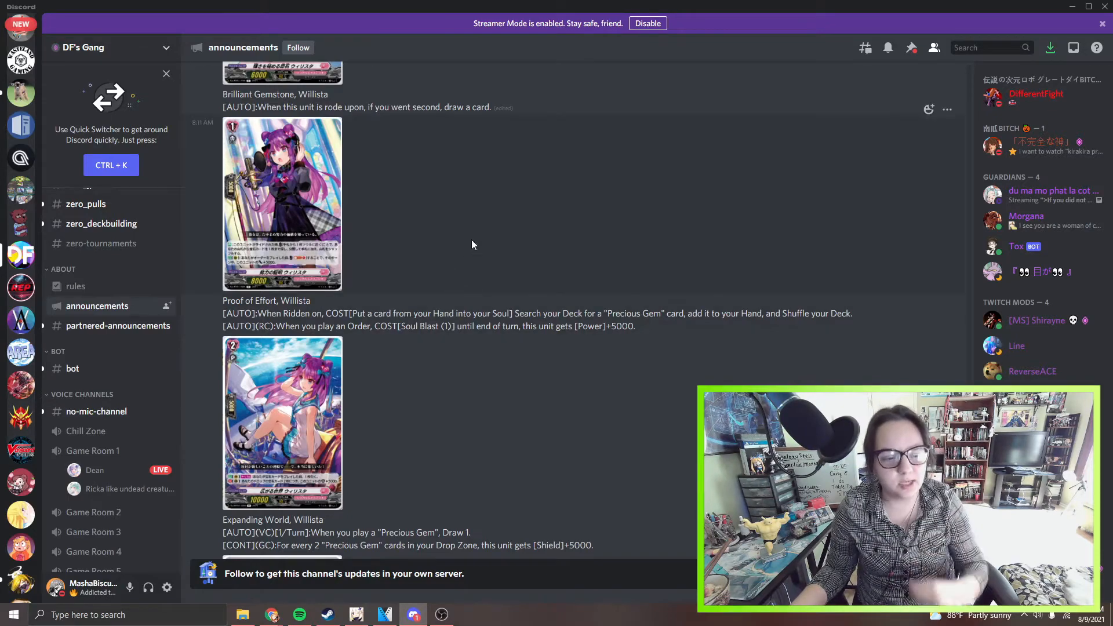
scroll(down, 3)
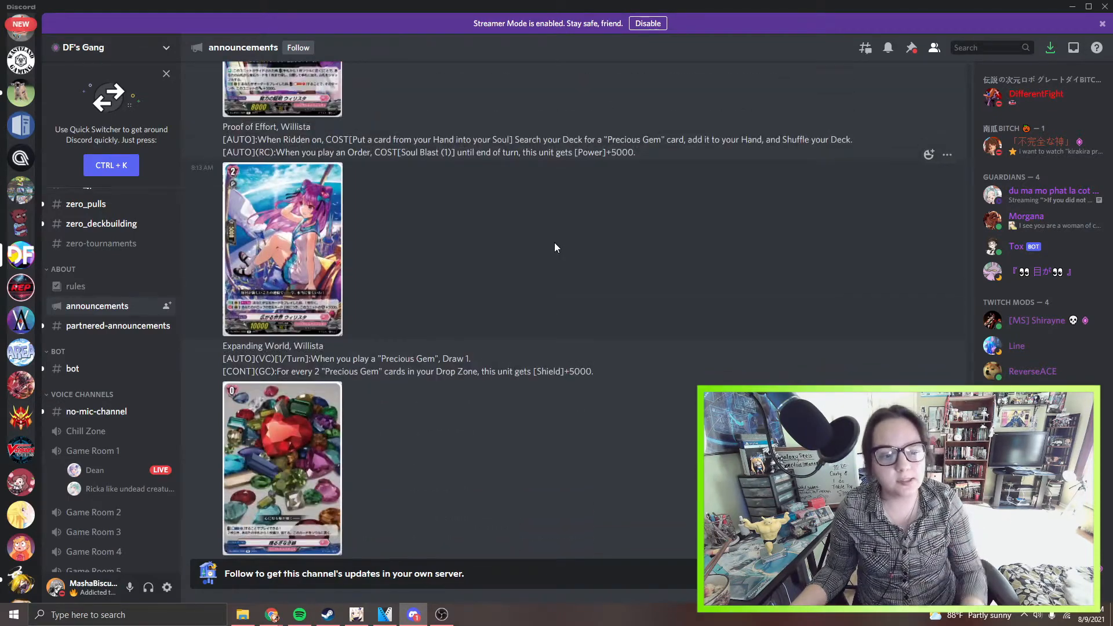
Preview the grade 2 Willista card full-size, close it, and reach the Truehearted Ruby post.
click(282, 249)
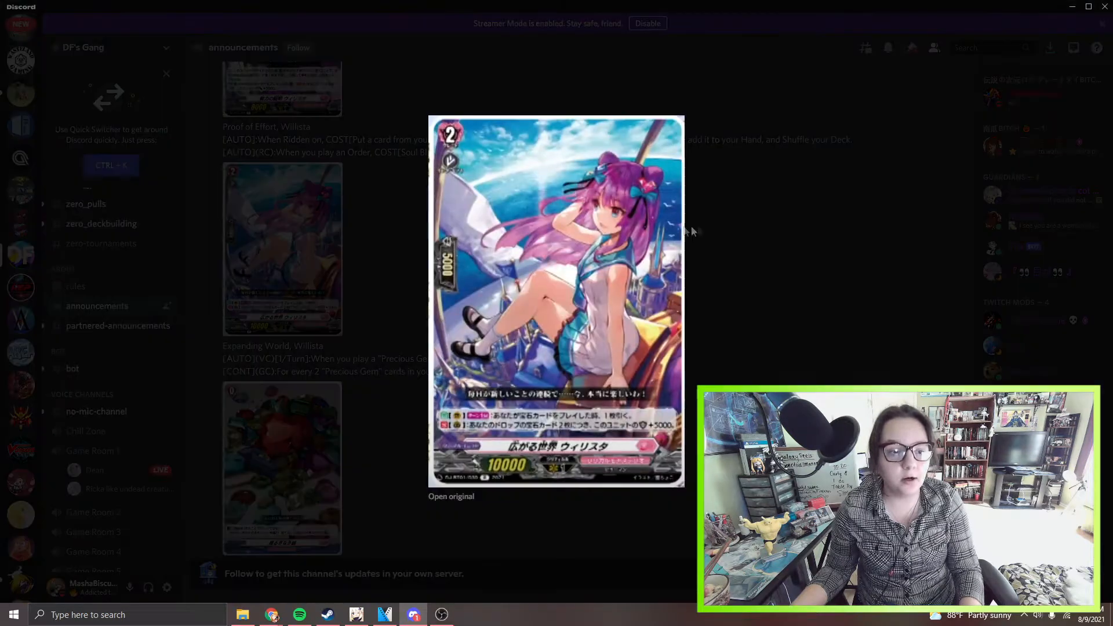
mouse_move(779, 275)
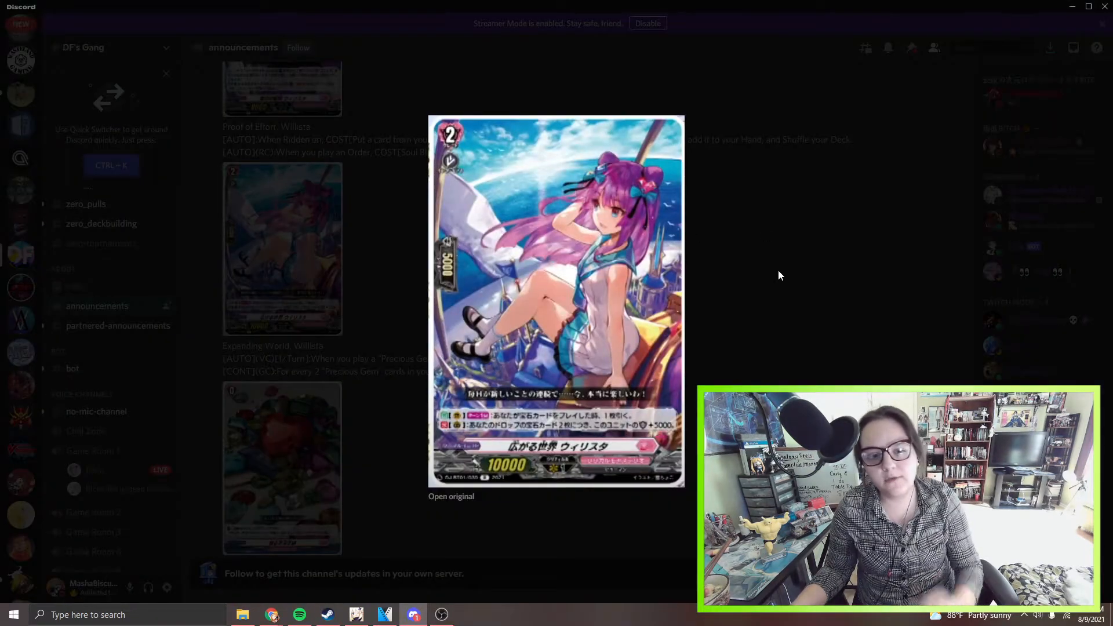
mouse_move(654, 282)
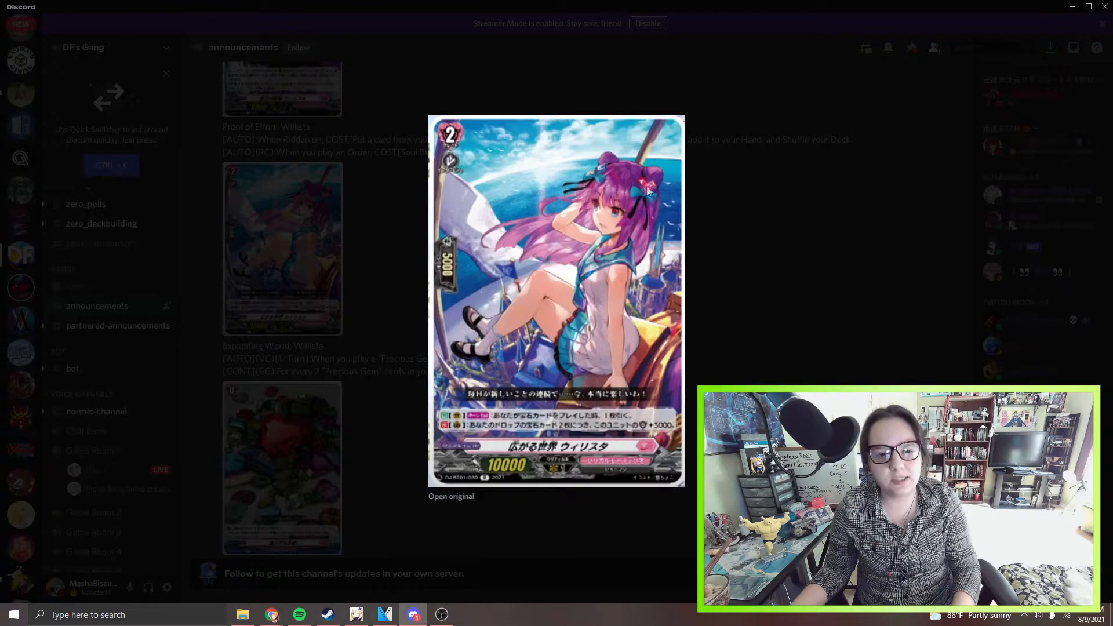
mouse_move(652, 234)
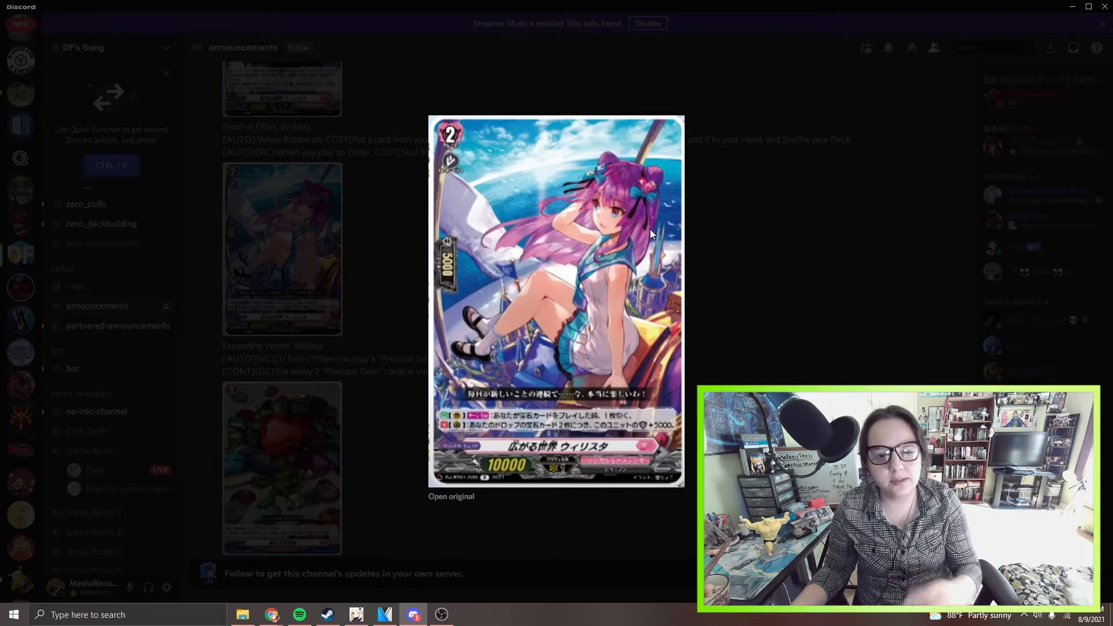
mouse_move(625, 184)
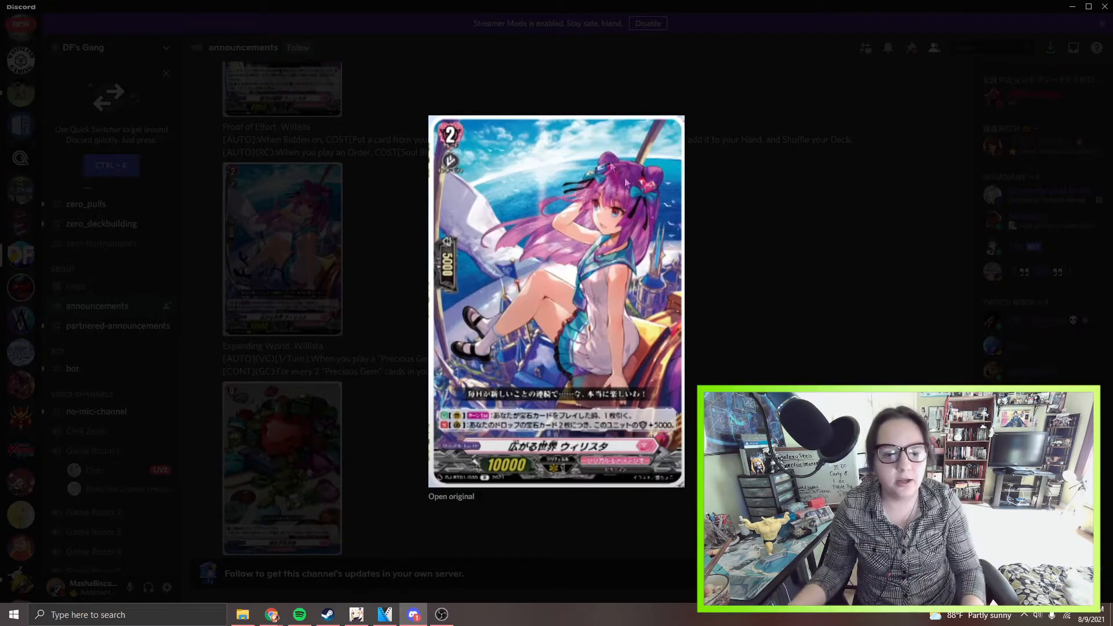
click(602, 287)
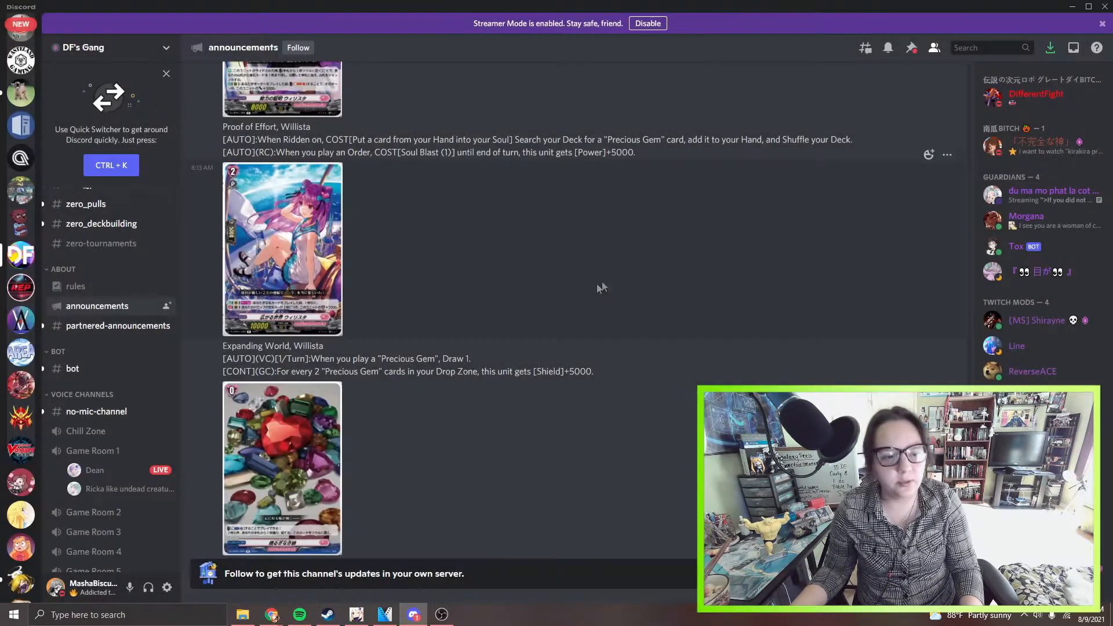
scroll(down, 3)
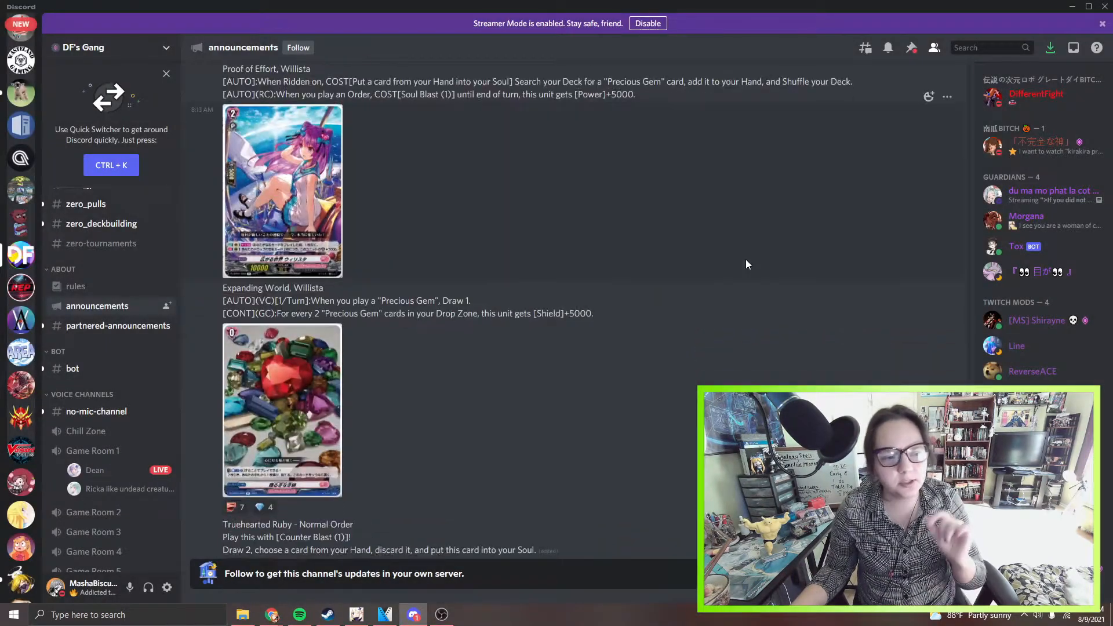
mouse_move(791, 256)
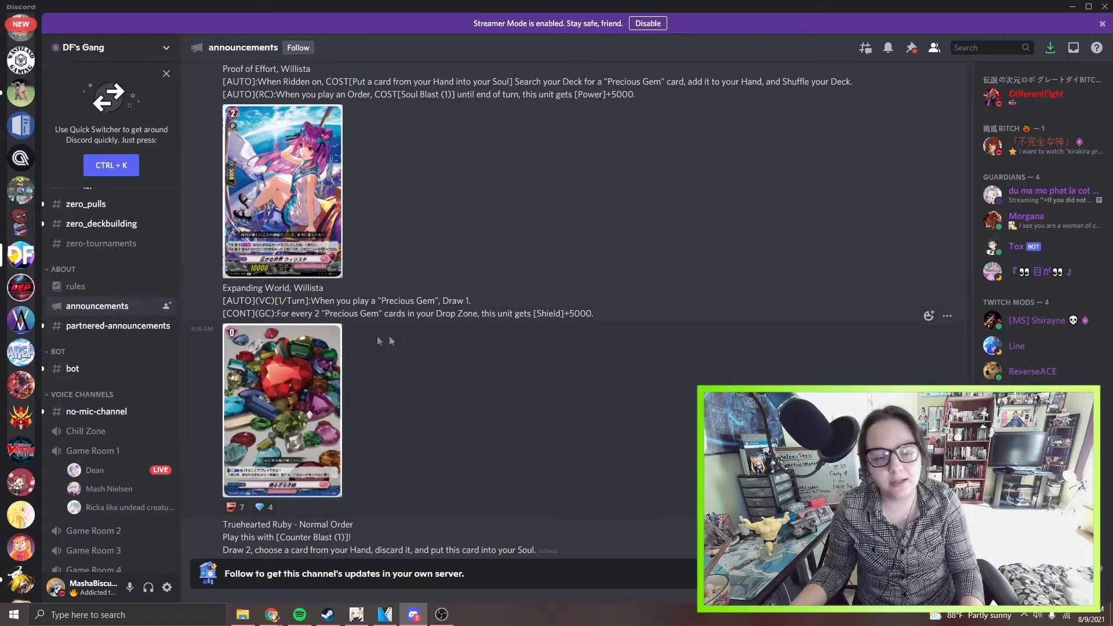
mouse_move(355, 343)
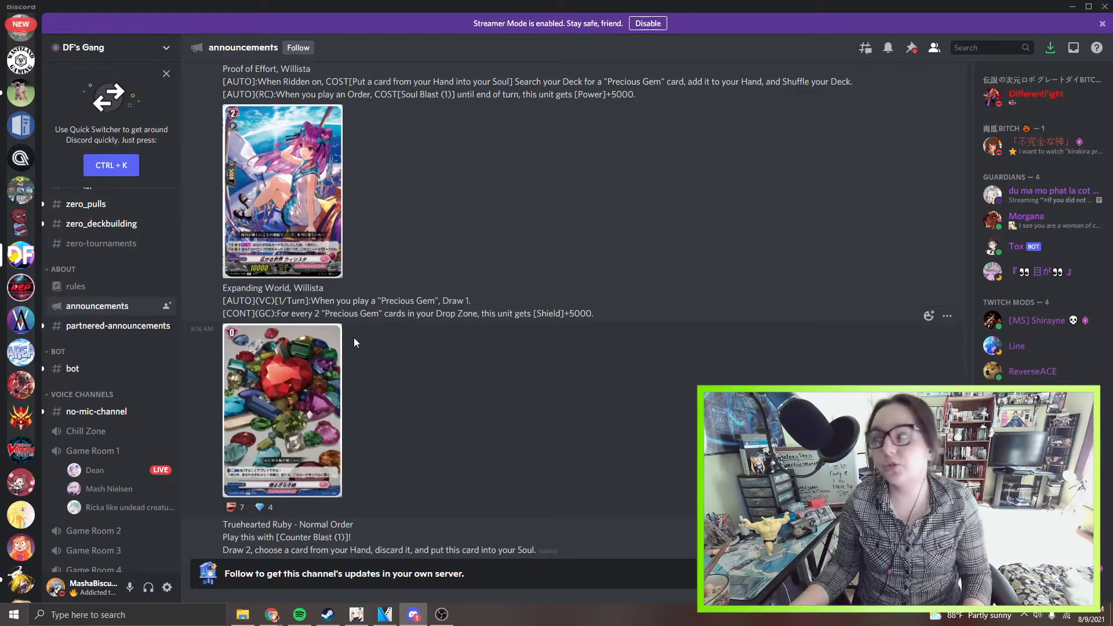
View the Truehearted Ruby gem card enlarged, then close the preview.
scroll(down, 3)
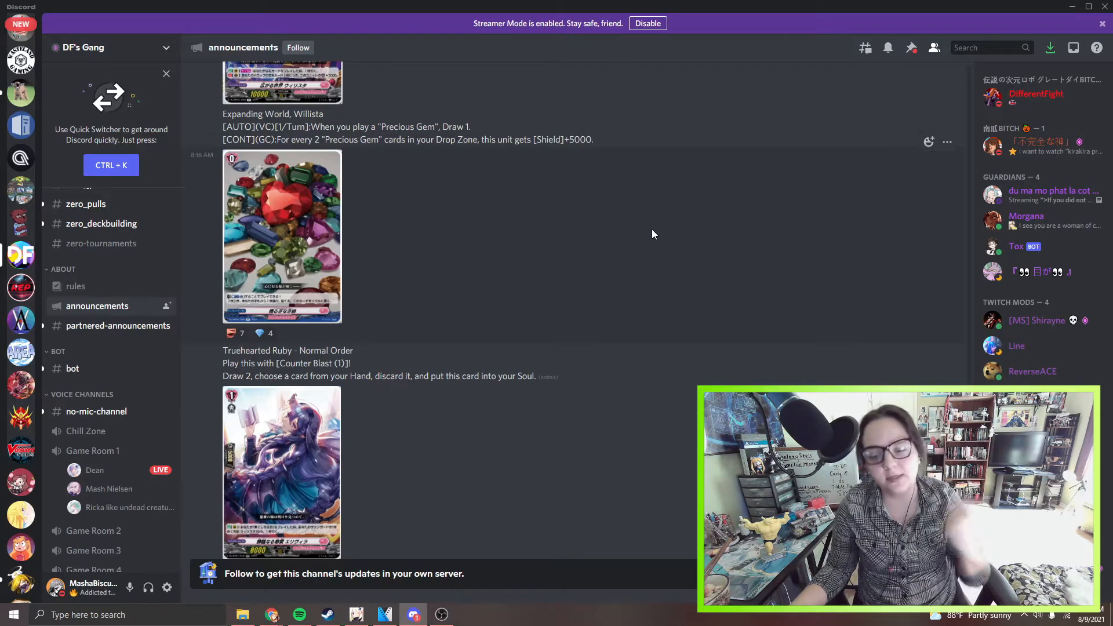
scroll(down, 3)
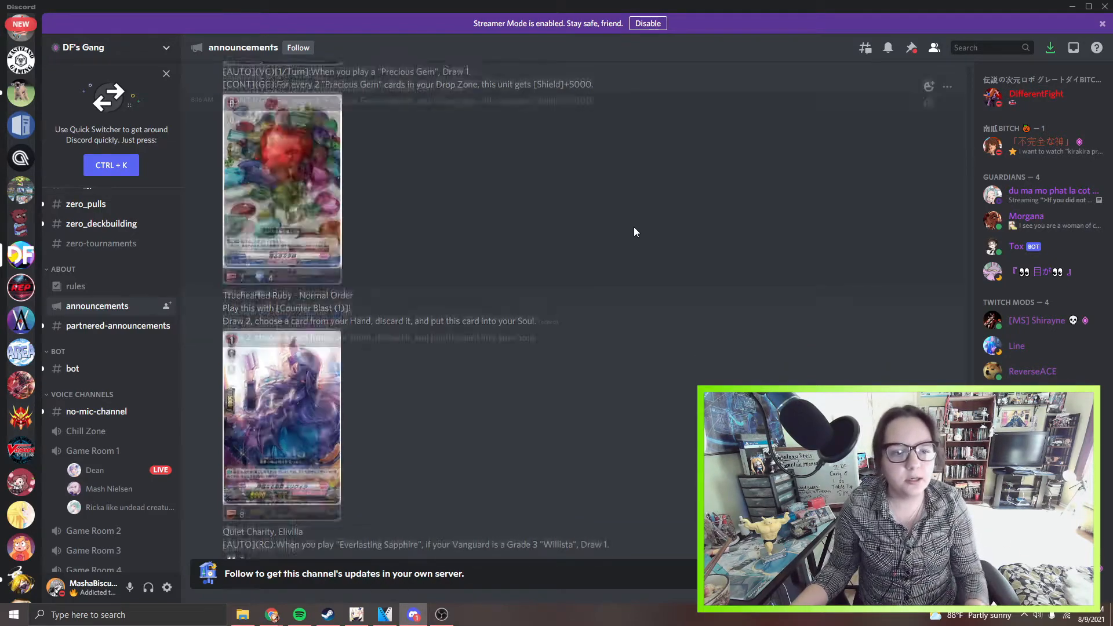
click(282, 187)
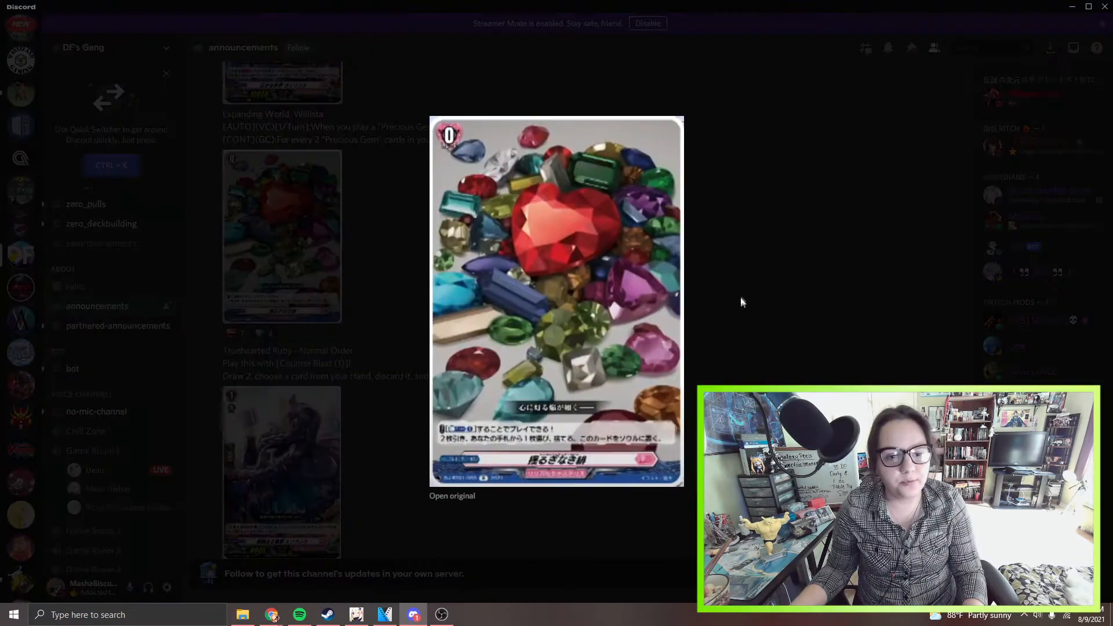
click(689, 250)
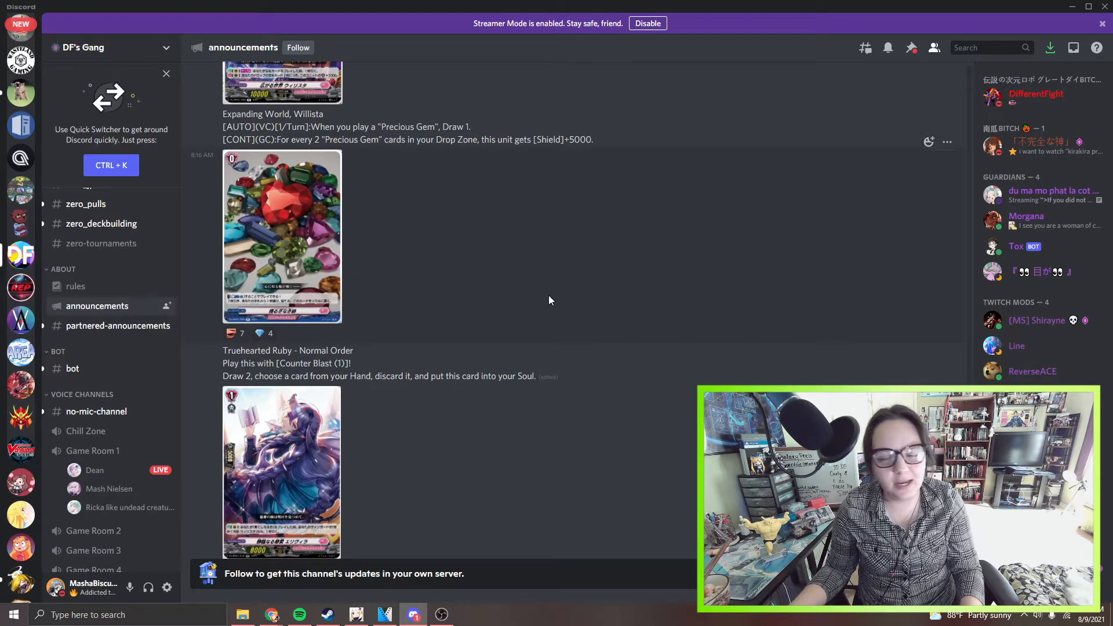
mouse_move(483, 271)
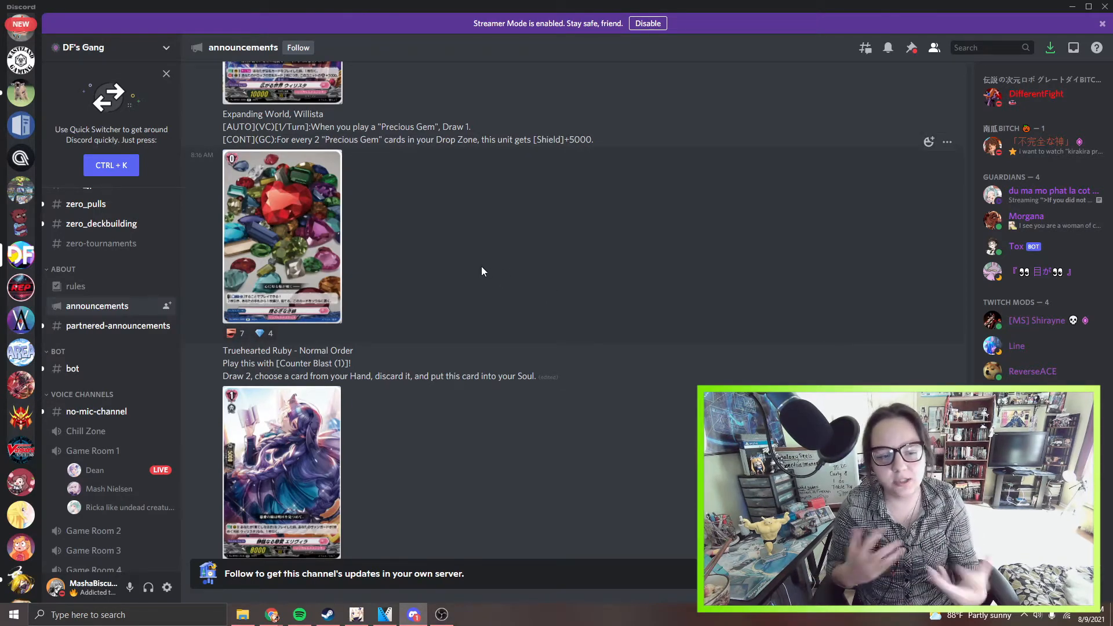
mouse_move(490, 265)
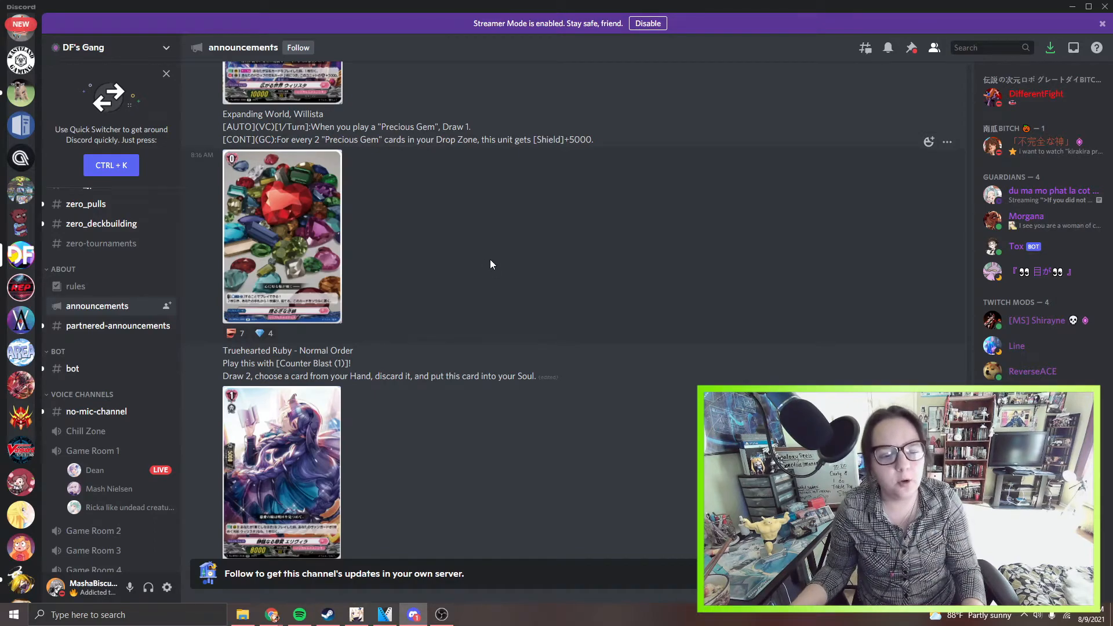
Move on to the Quiet Charity, Elivilla and Prismajica, Willista posts.
scroll(down, 3)
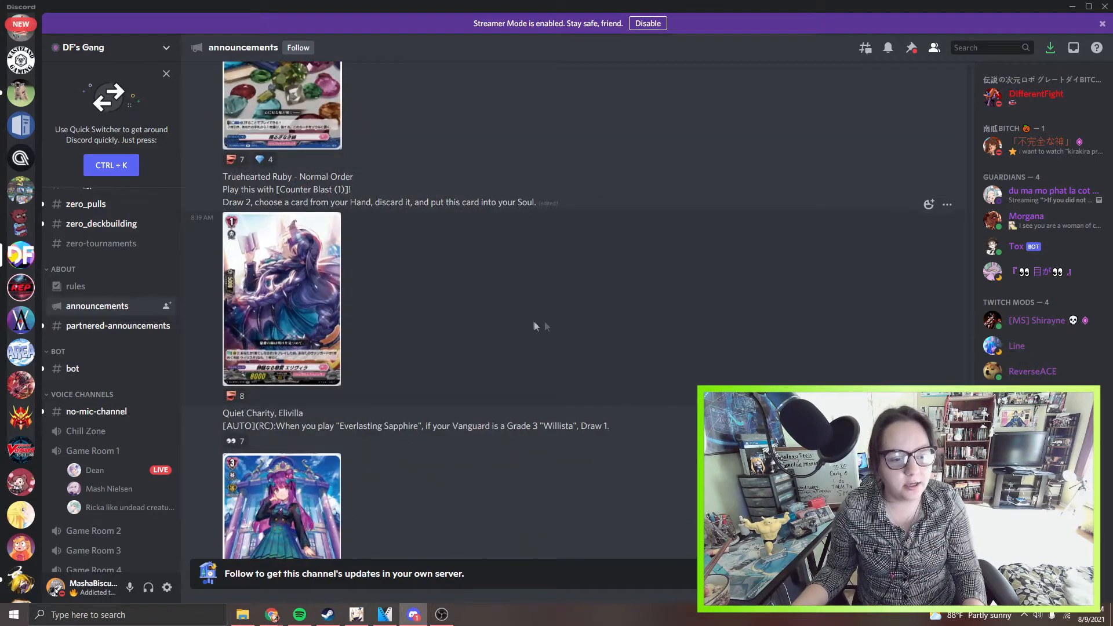
mouse_move(488, 301)
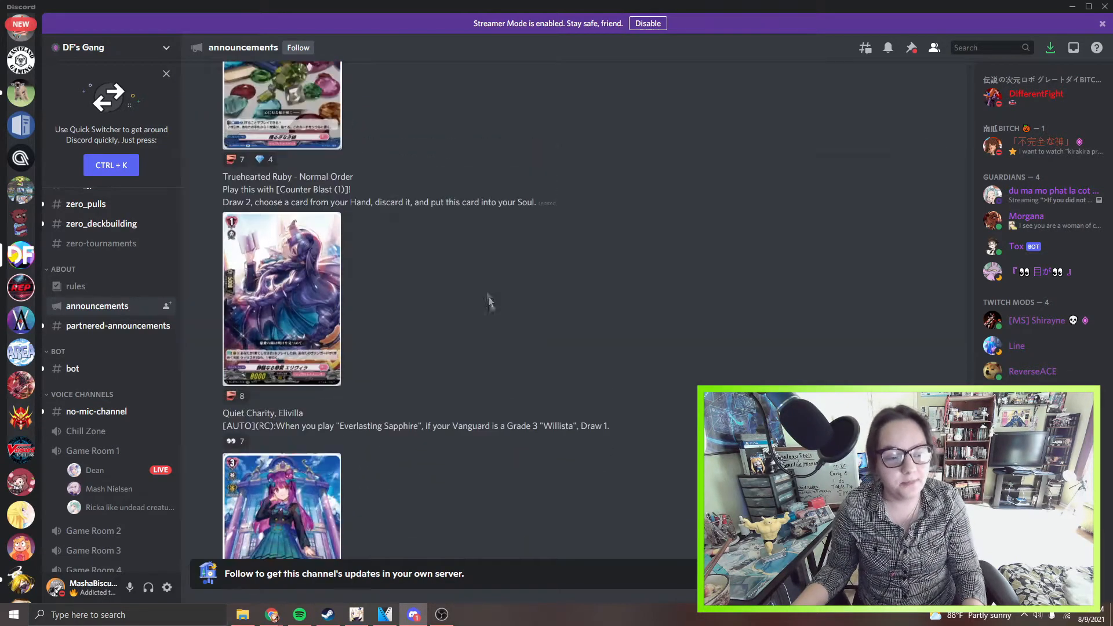
mouse_move(484, 263)
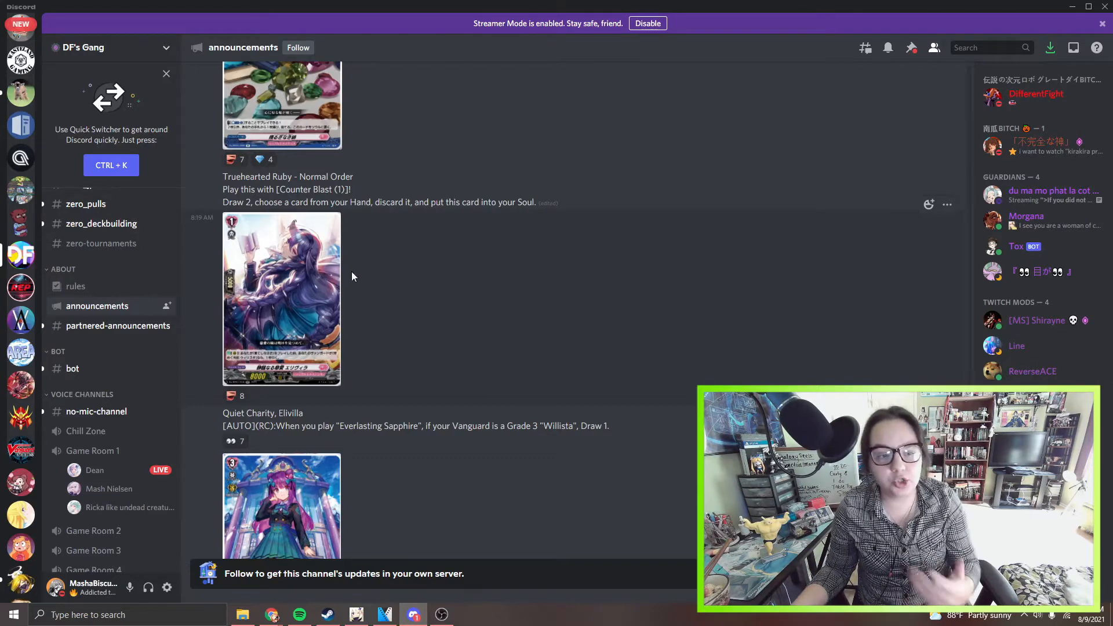
click(281, 298)
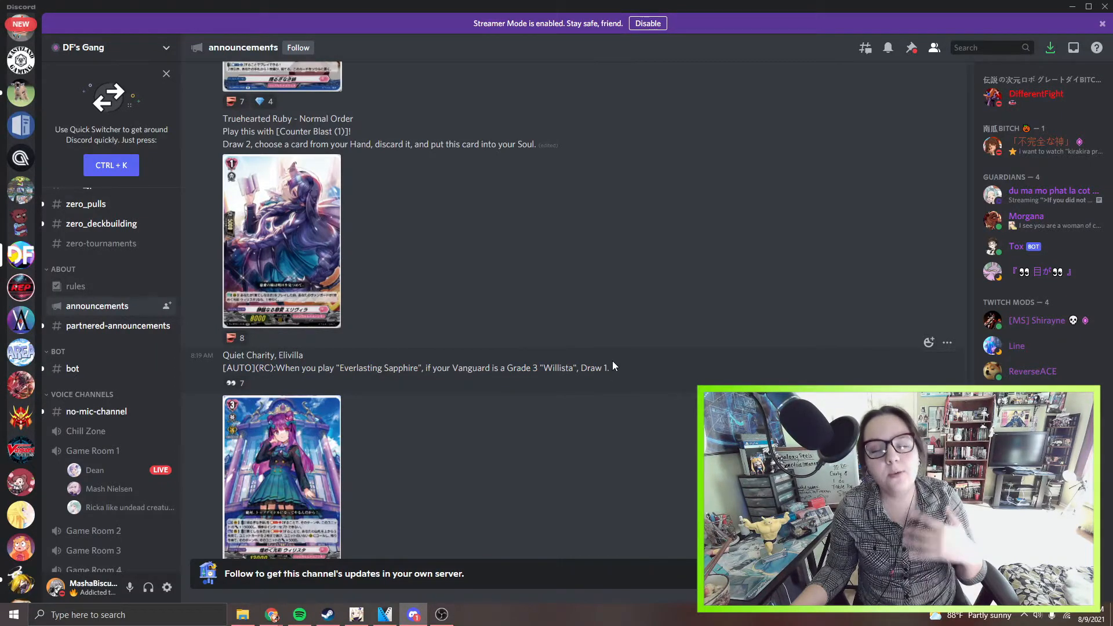
scroll(down, 3)
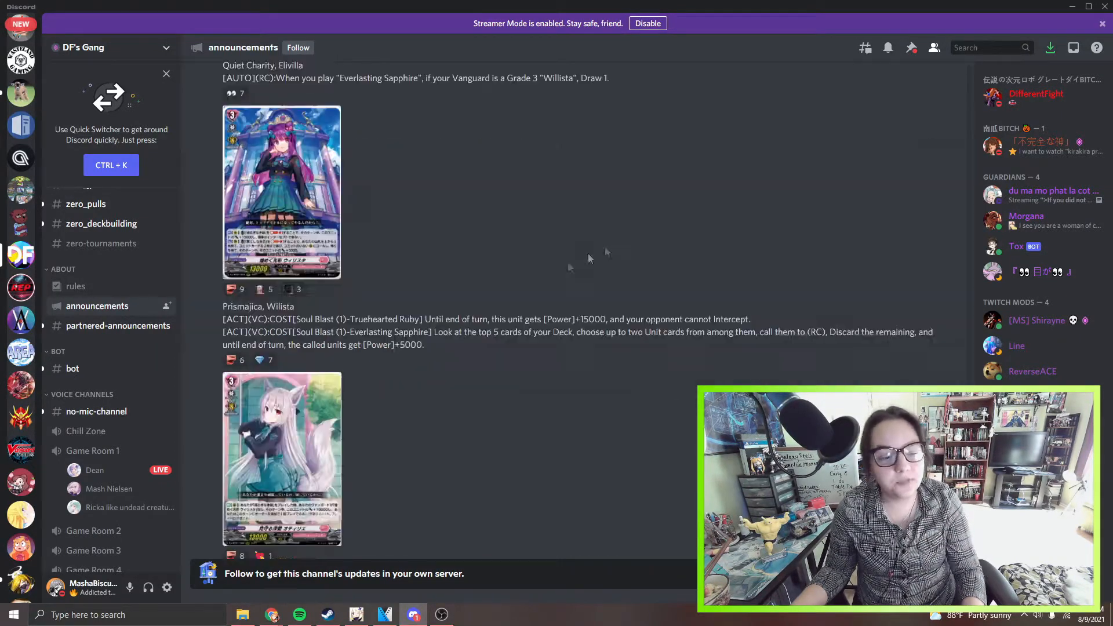
Show Prismajica, Willista's full effect text beneath the Quiet Charity, Elivilla card.
scroll(up, 3)
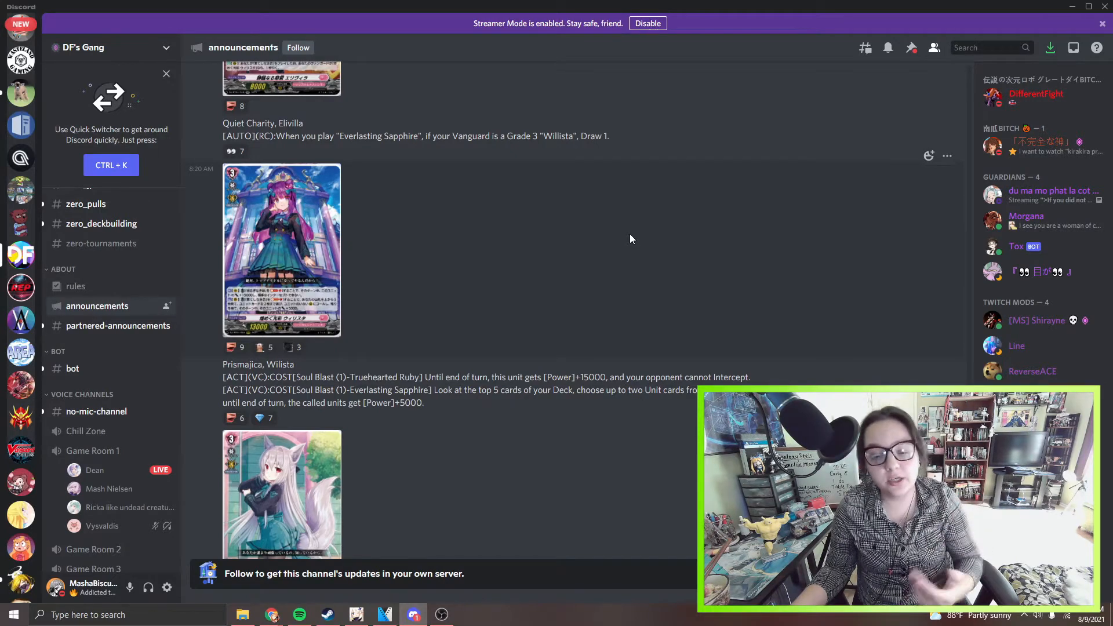
mouse_move(568, 253)
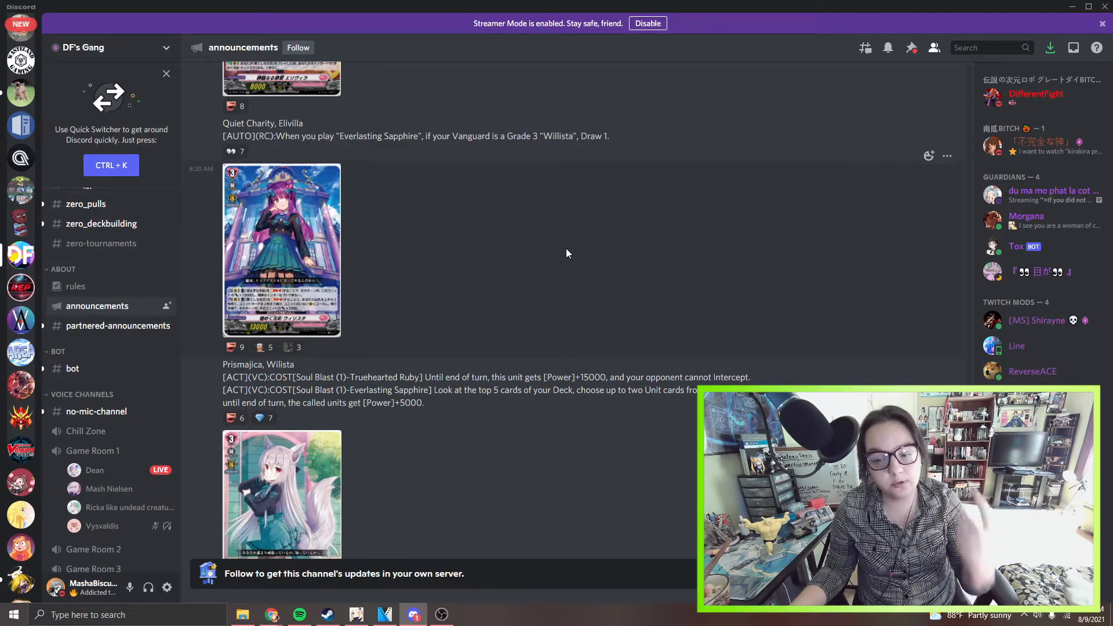
mouse_move(437, 351)
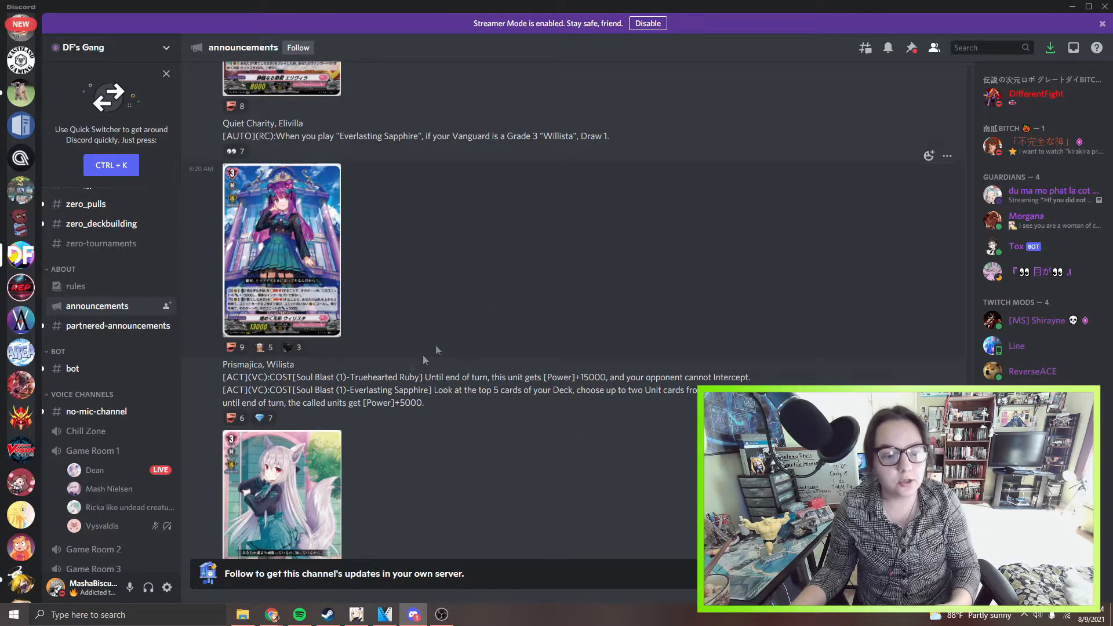
mouse_move(426, 410)
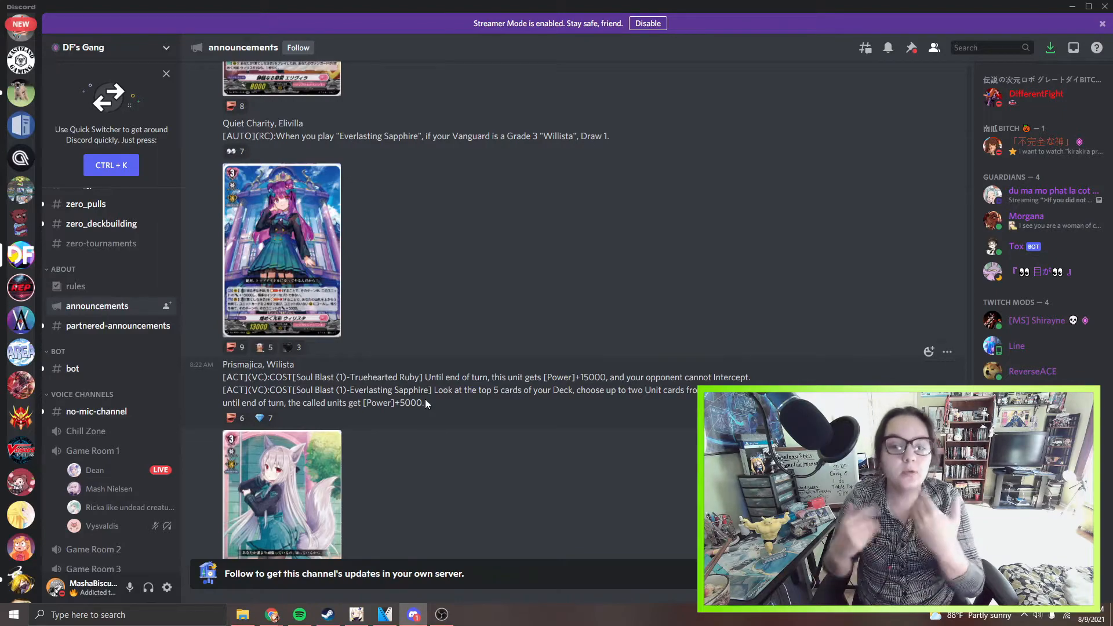
click(281, 493)
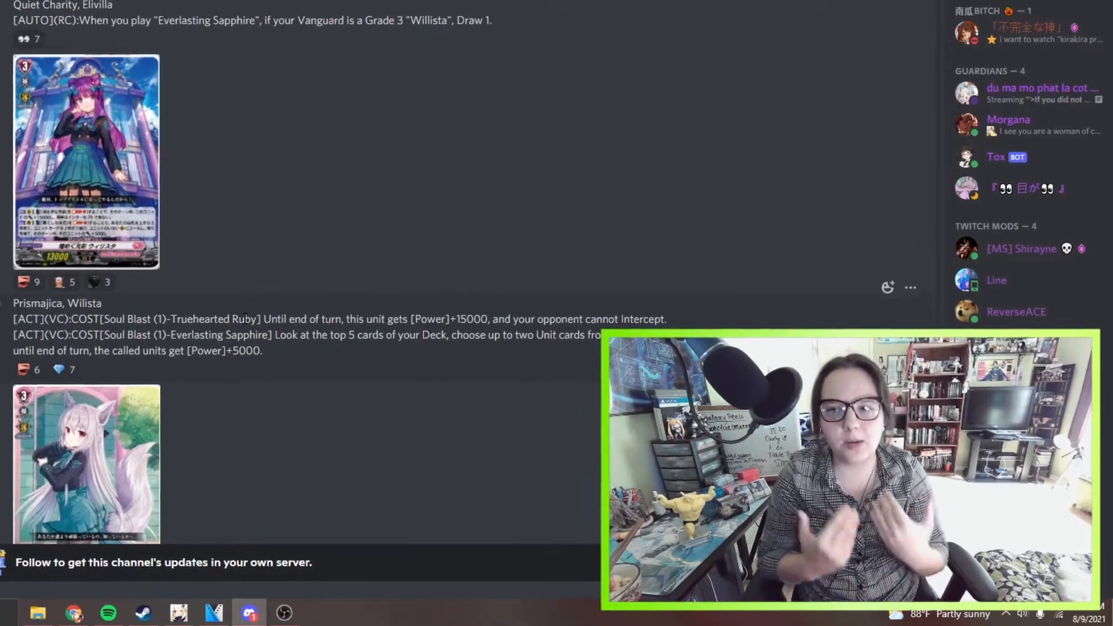
scroll(down, 3)
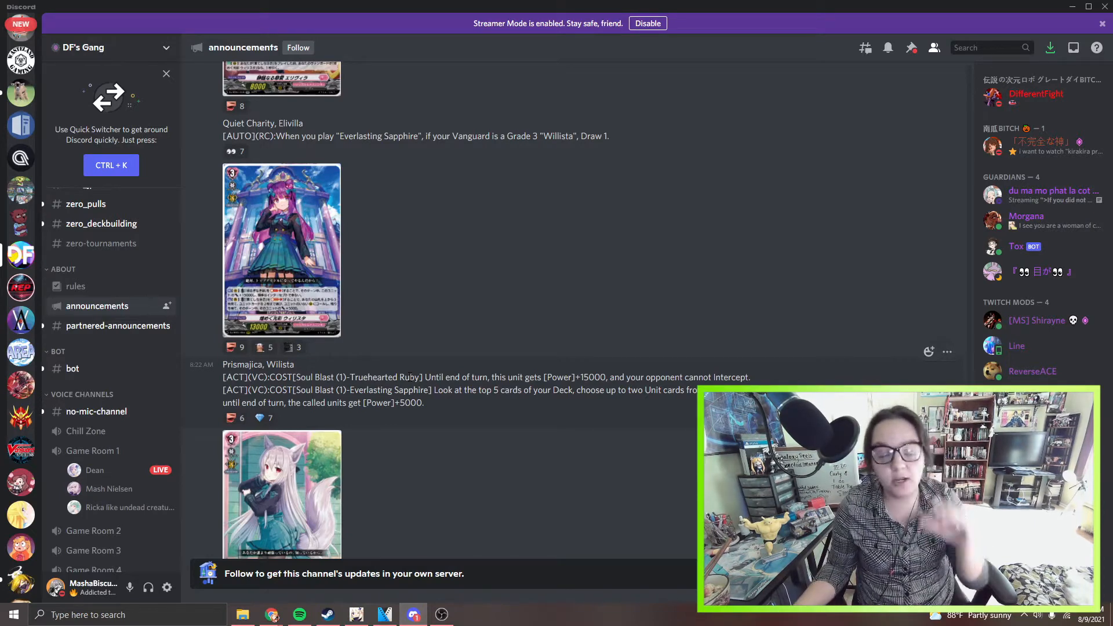
mouse_move(693, 323)
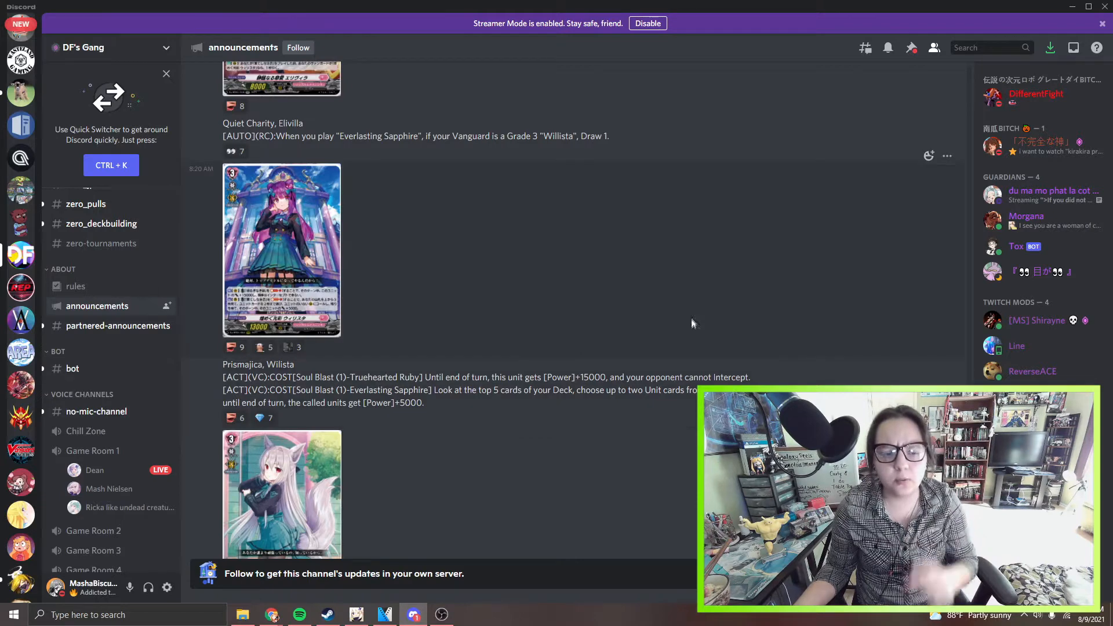
scroll(down, 3)
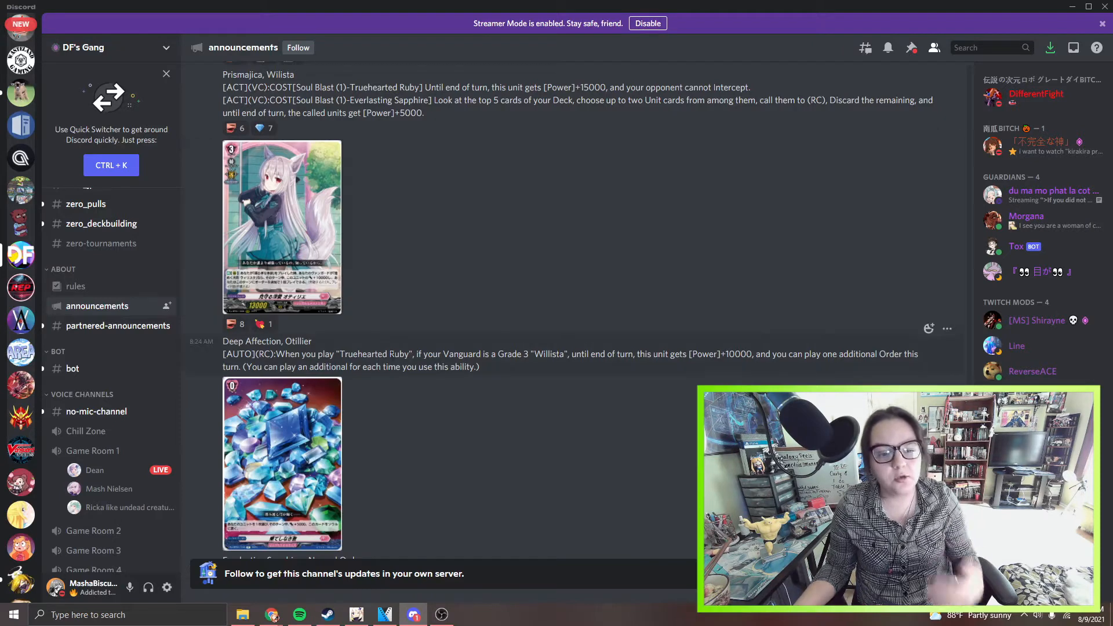
double_click(375, 354)
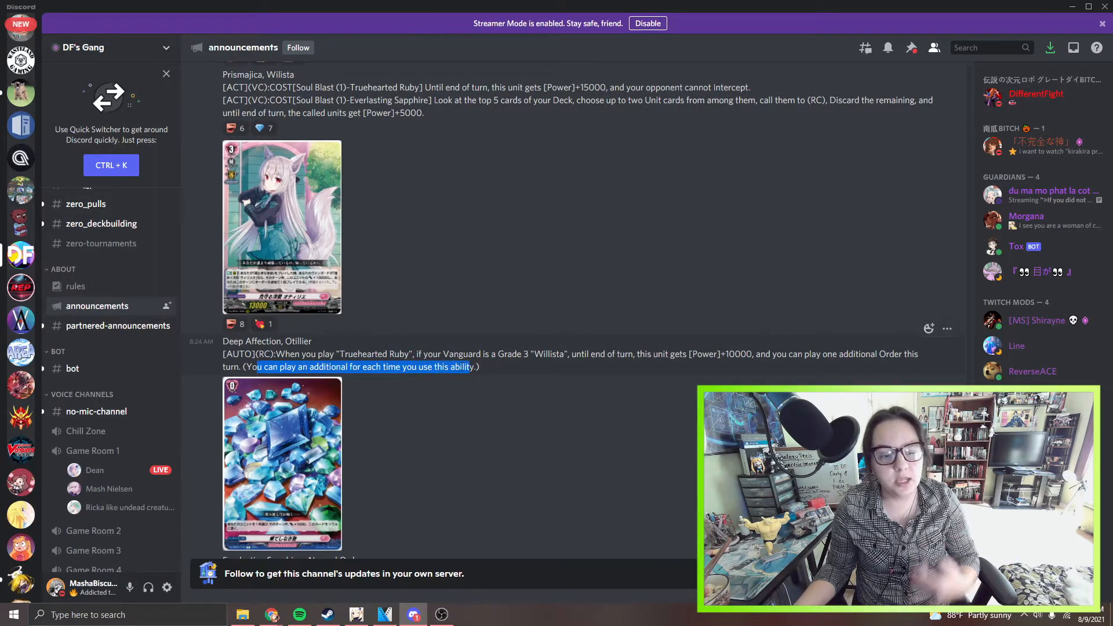
scroll(down, 3)
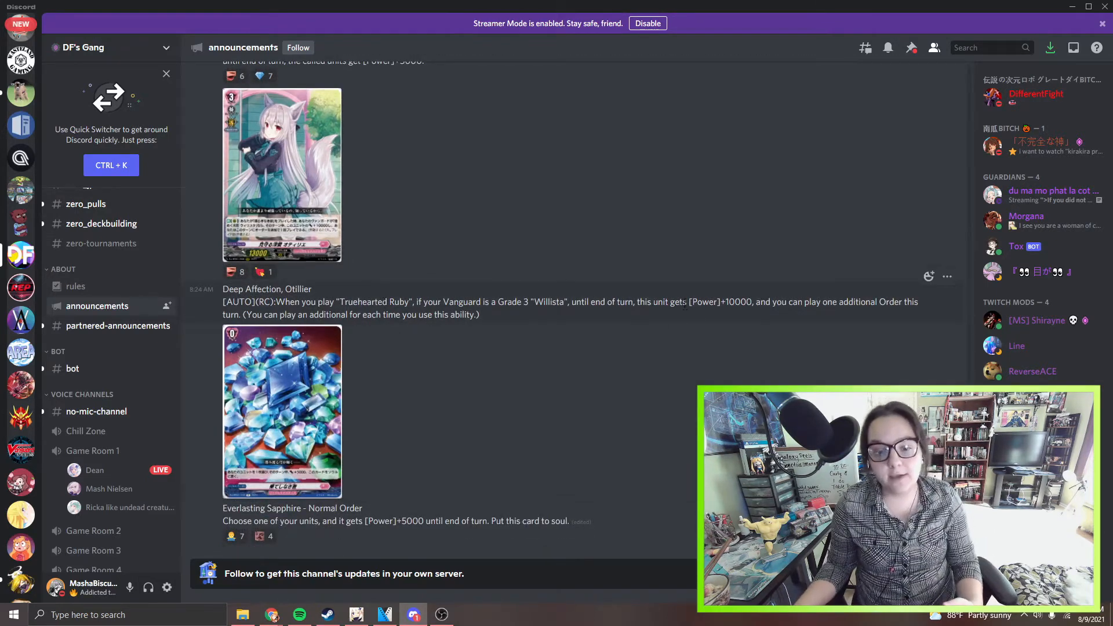
double_click(245, 301)
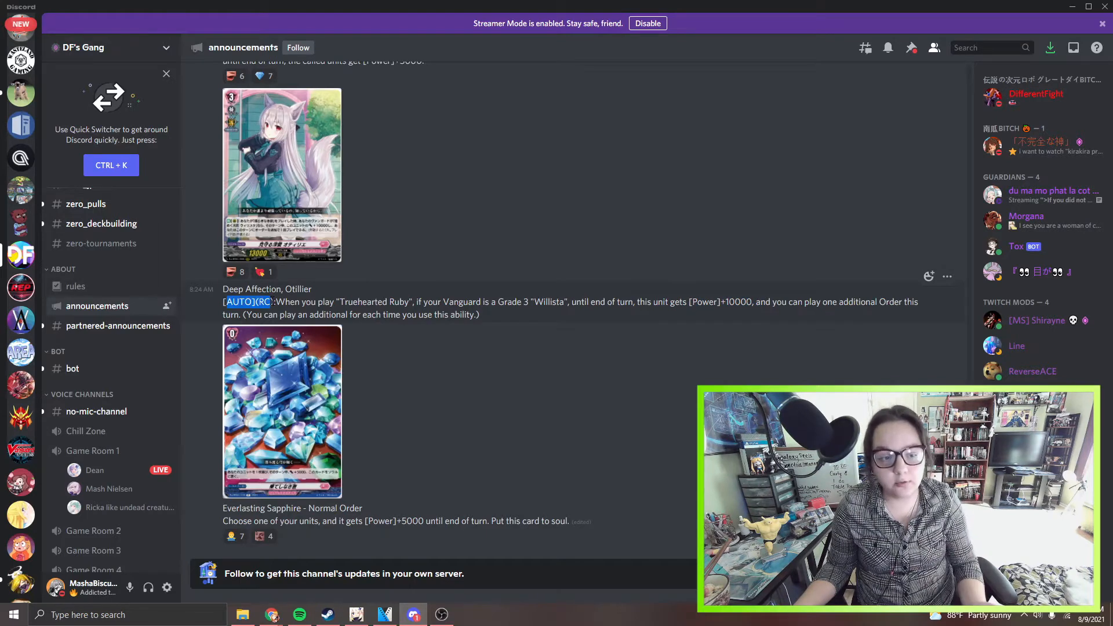
mouse_move(816, 186)
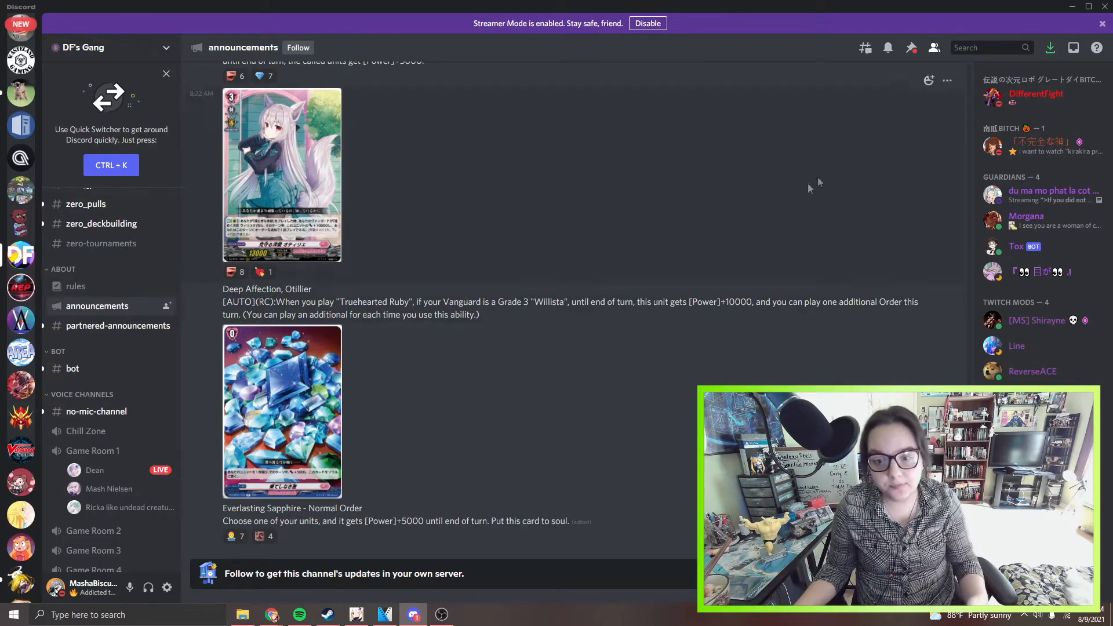
mouse_move(540, 325)
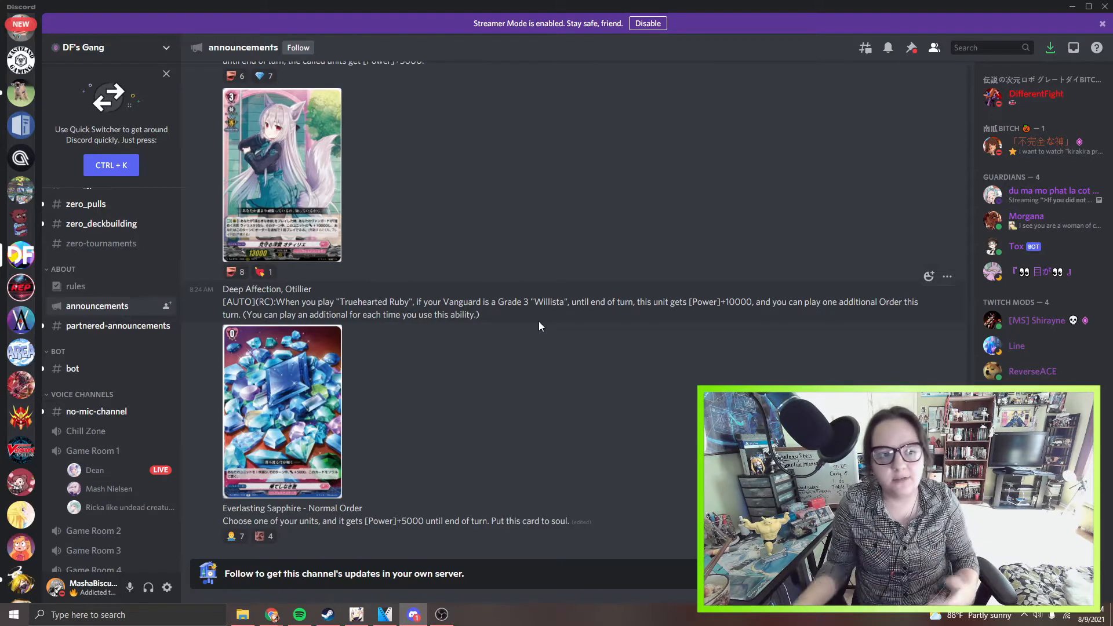
mouse_move(534, 319)
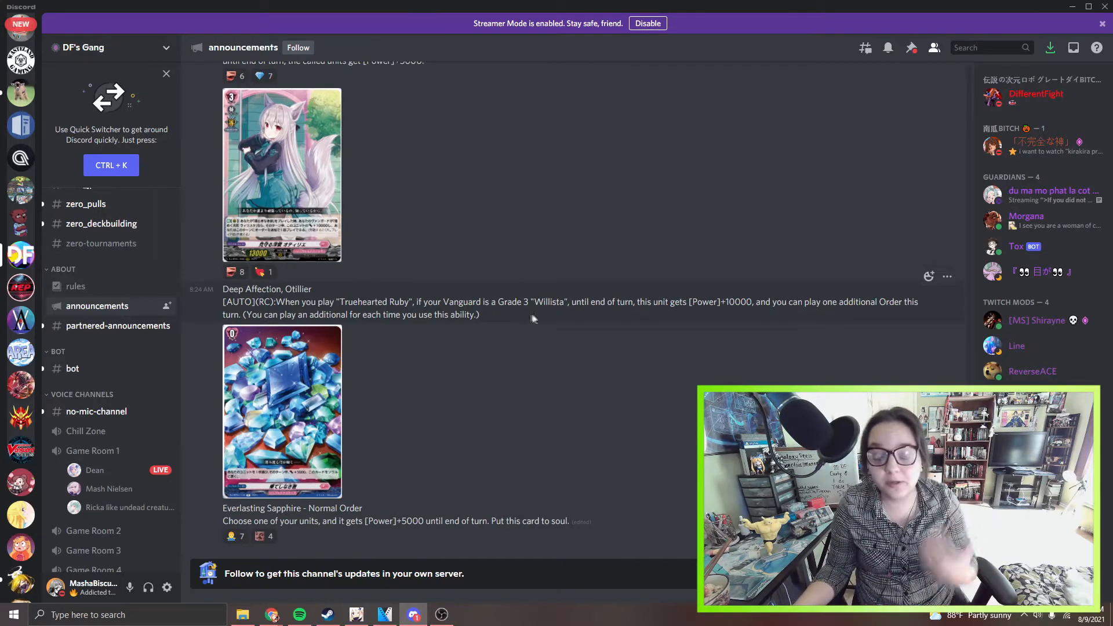
mouse_move(547, 387)
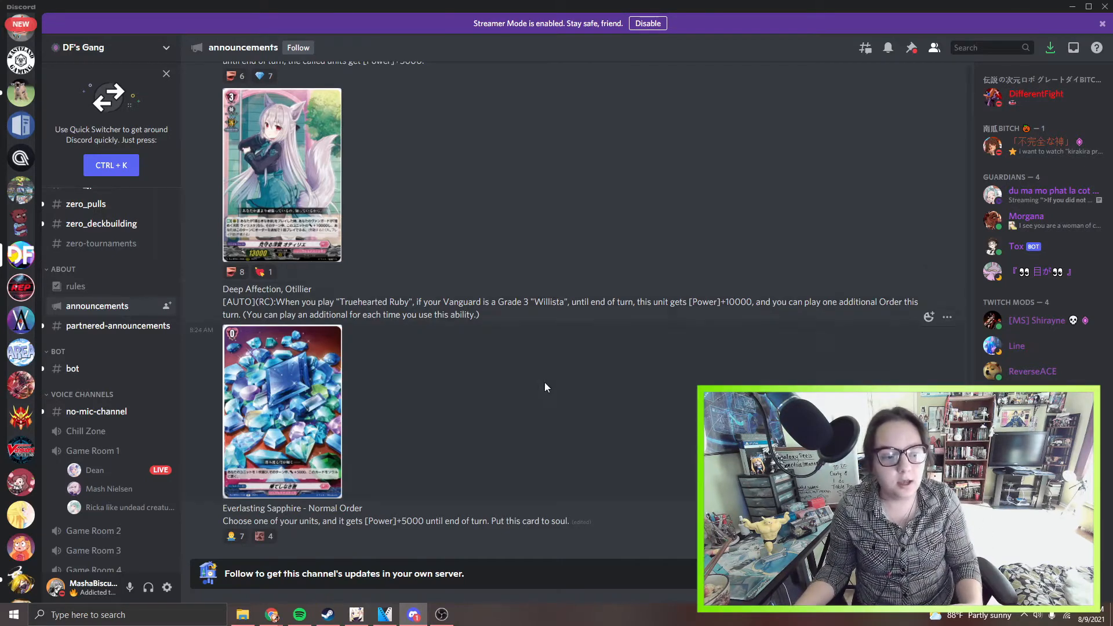
mouse_move(276, 532)
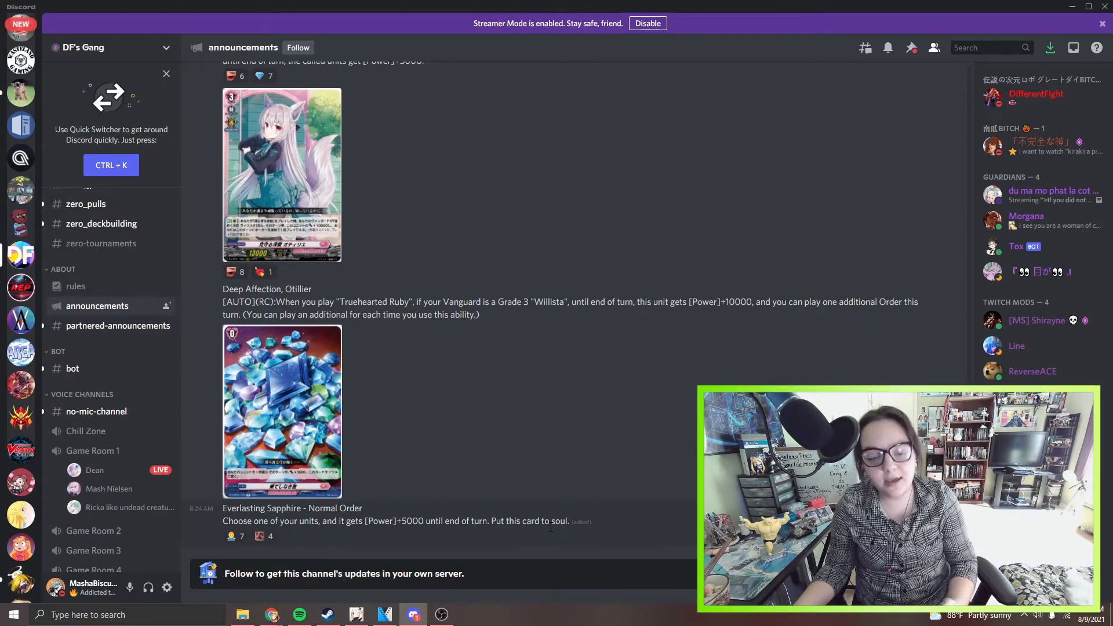
mouse_move(515, 364)
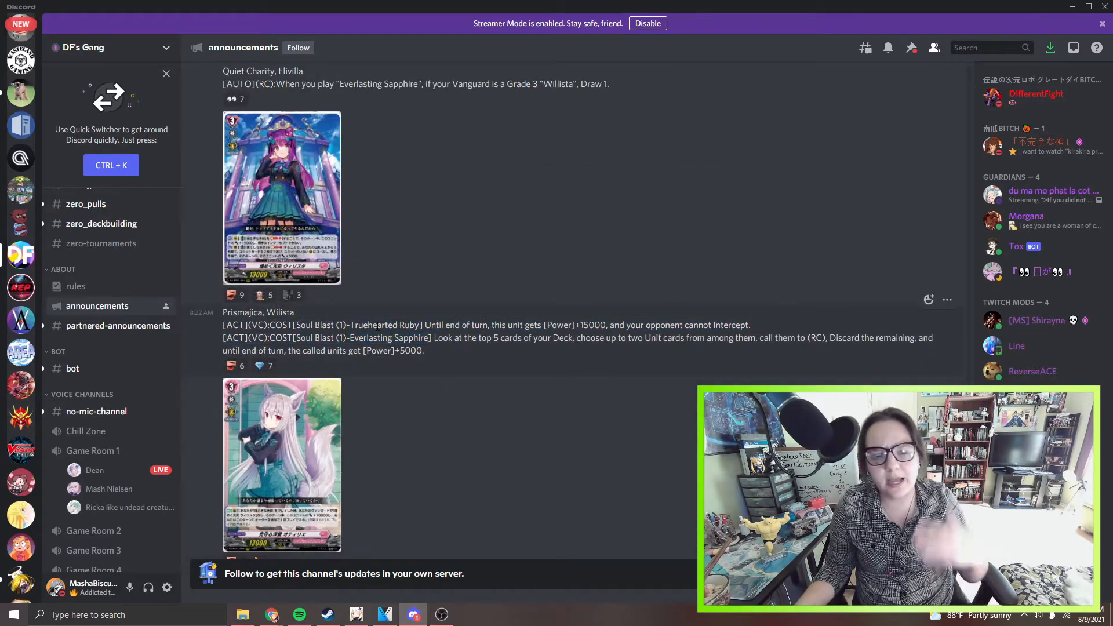
scroll(down, 3)
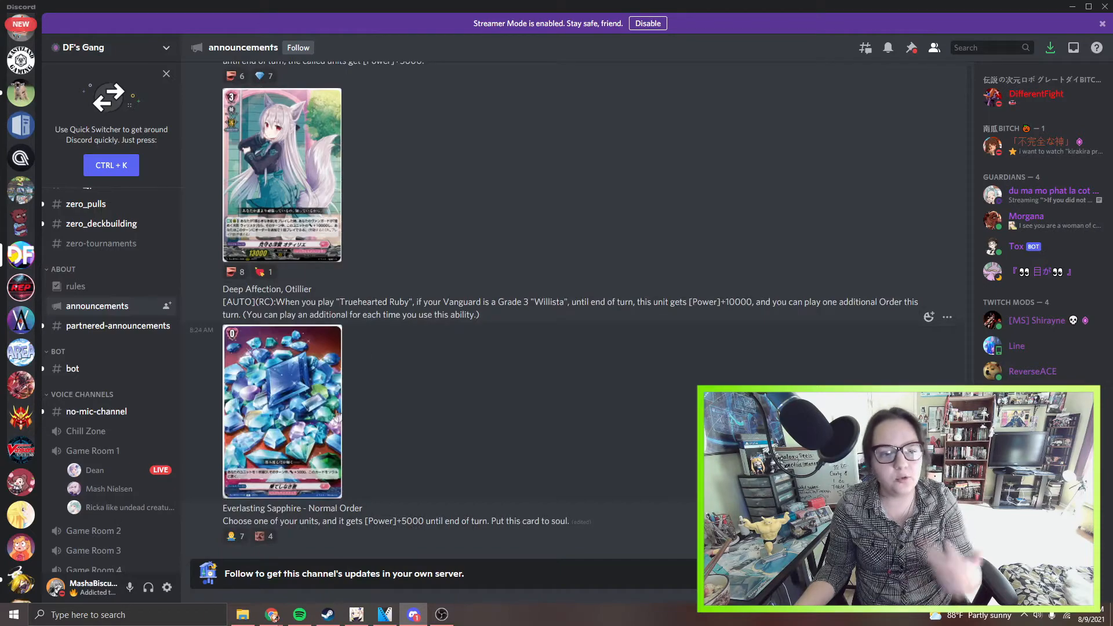
scroll(up, 3)
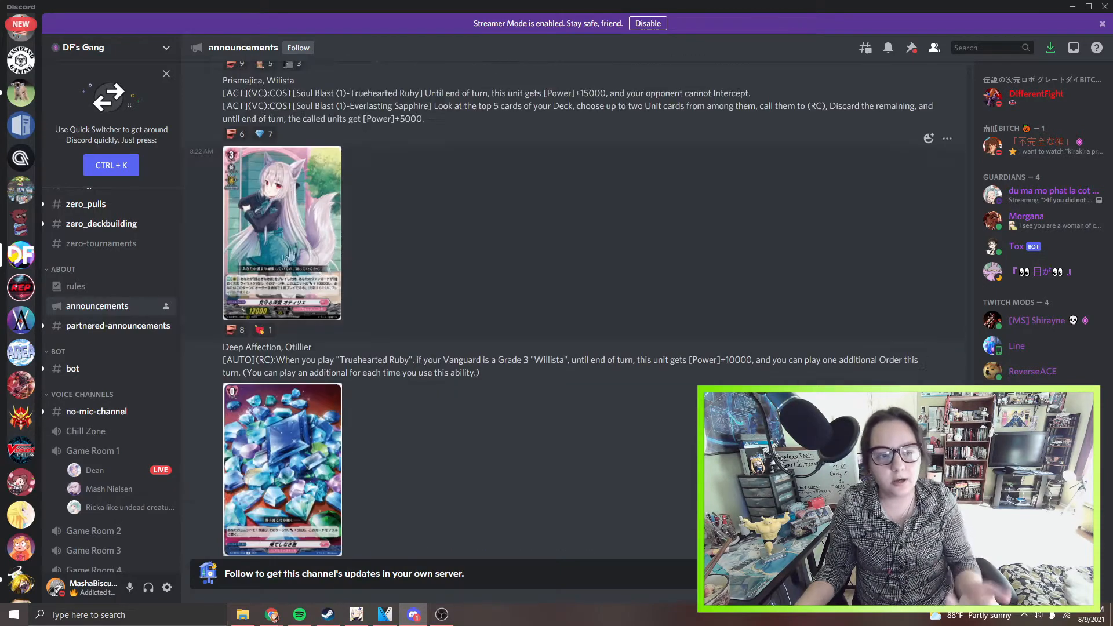
scroll(down, 3)
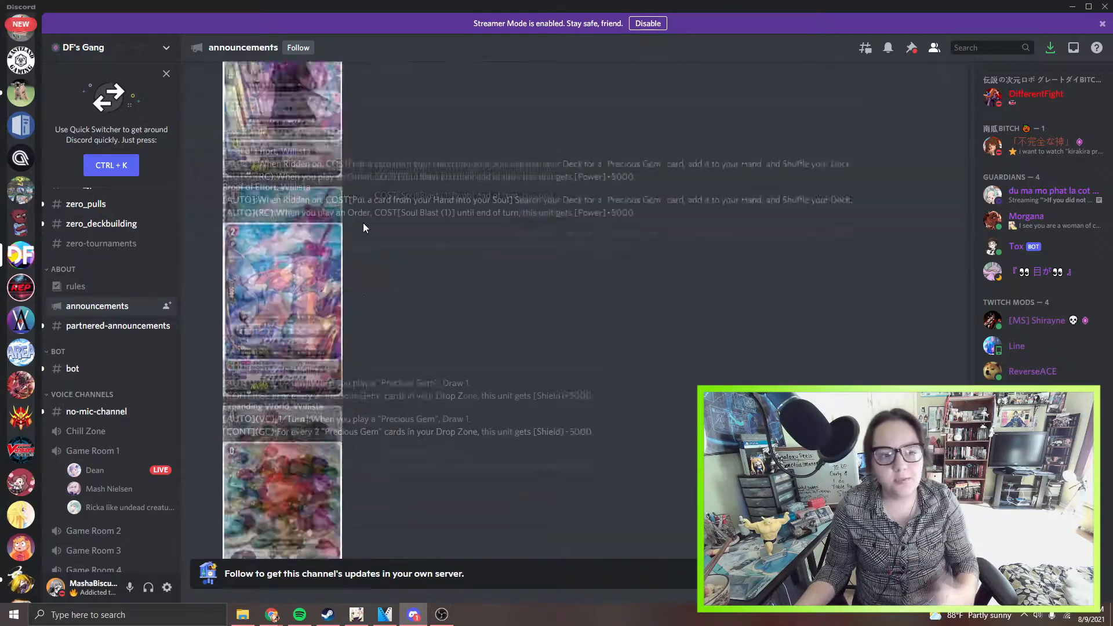
scroll(down, 3)
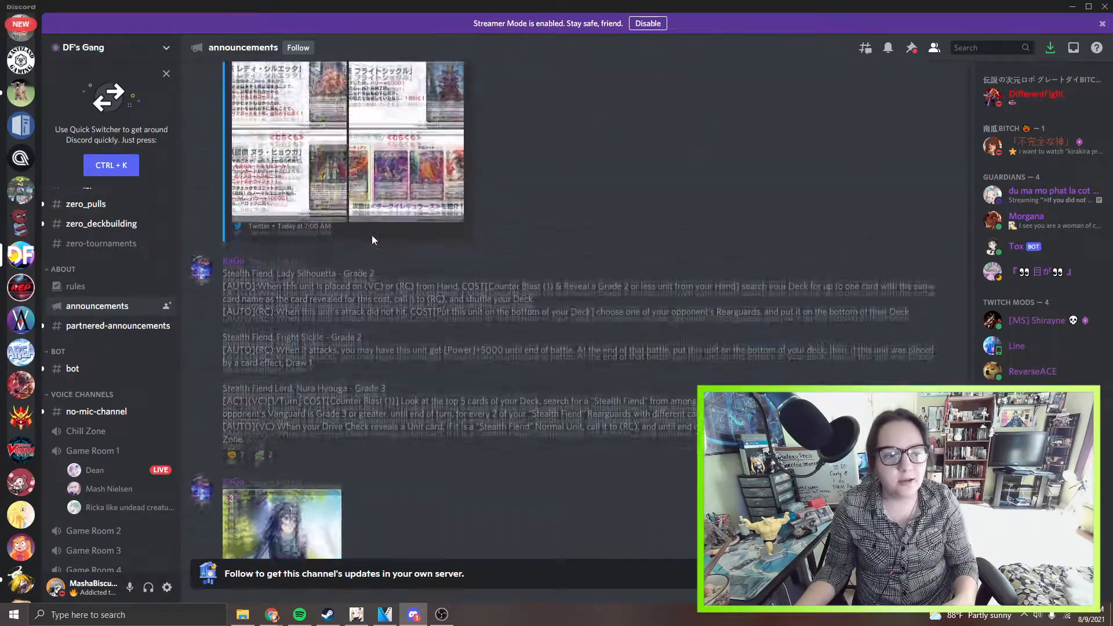
scroll(down, 3)
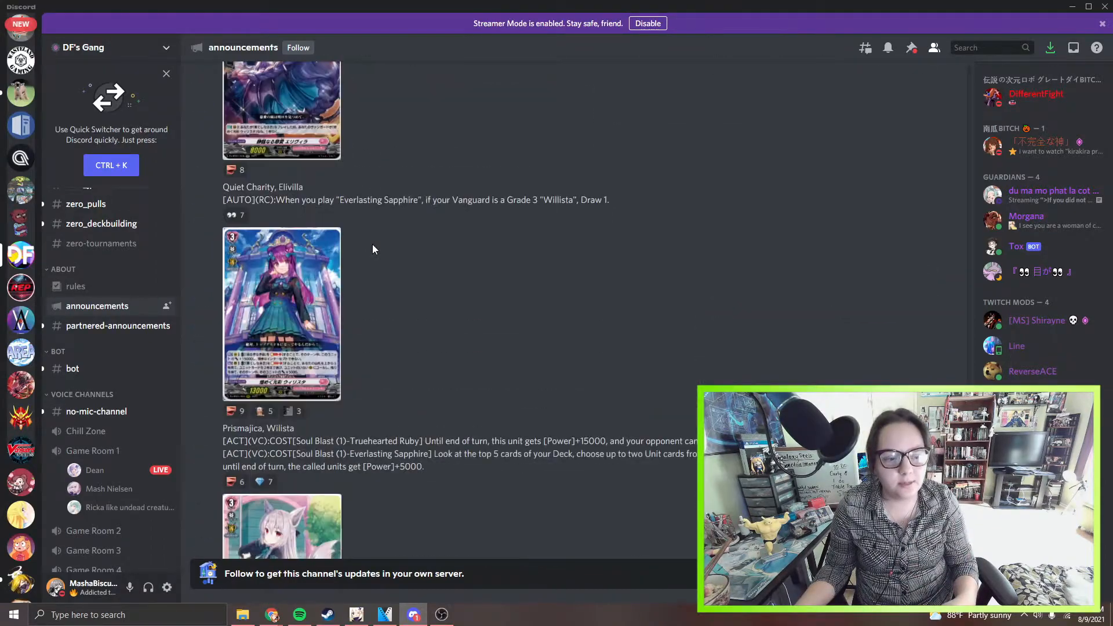
scroll(down, 3)
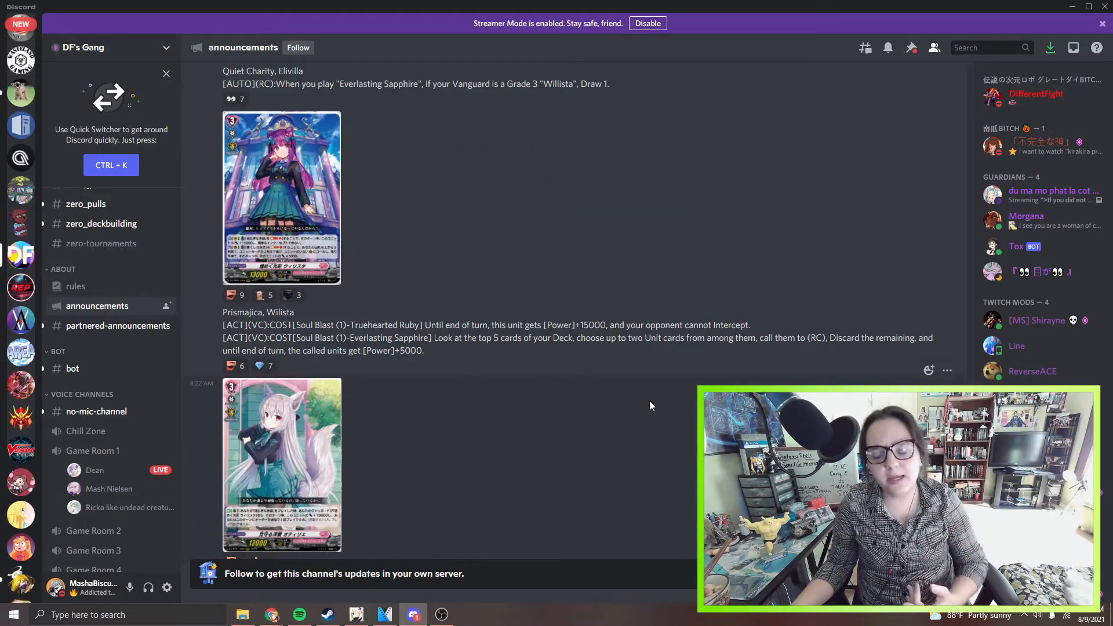
mouse_move(706, 359)
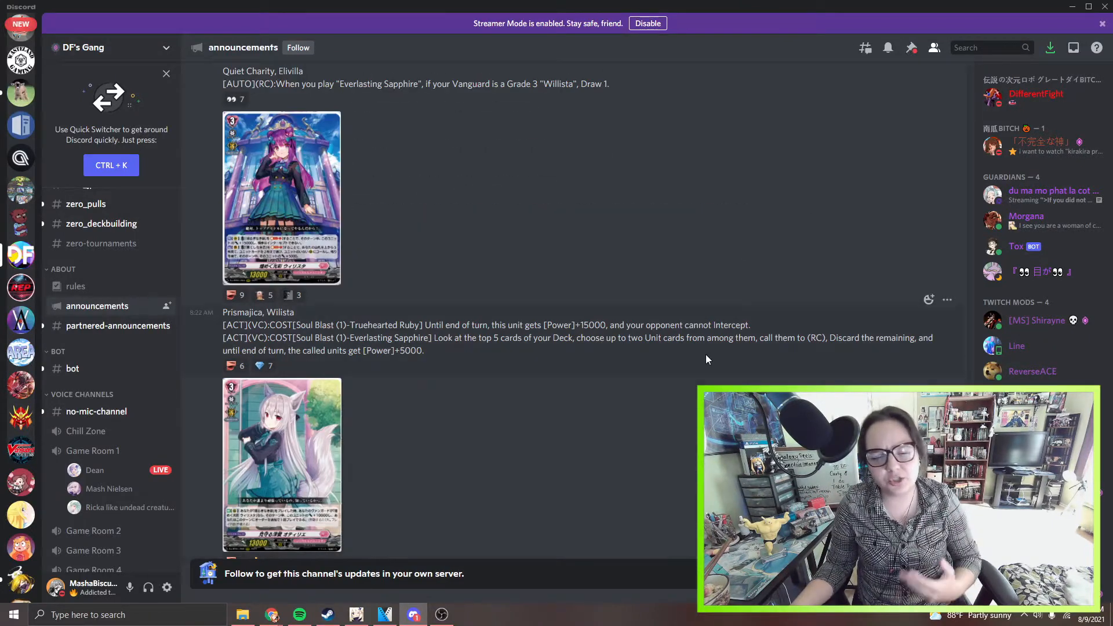
mouse_move(272, 614)
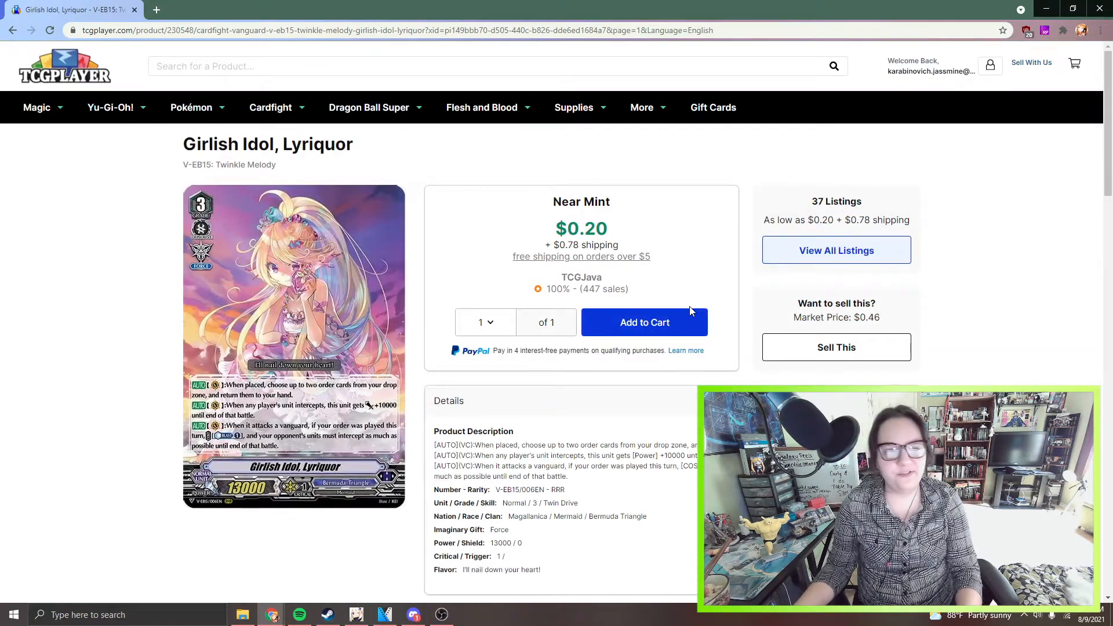
mouse_move(752, 331)
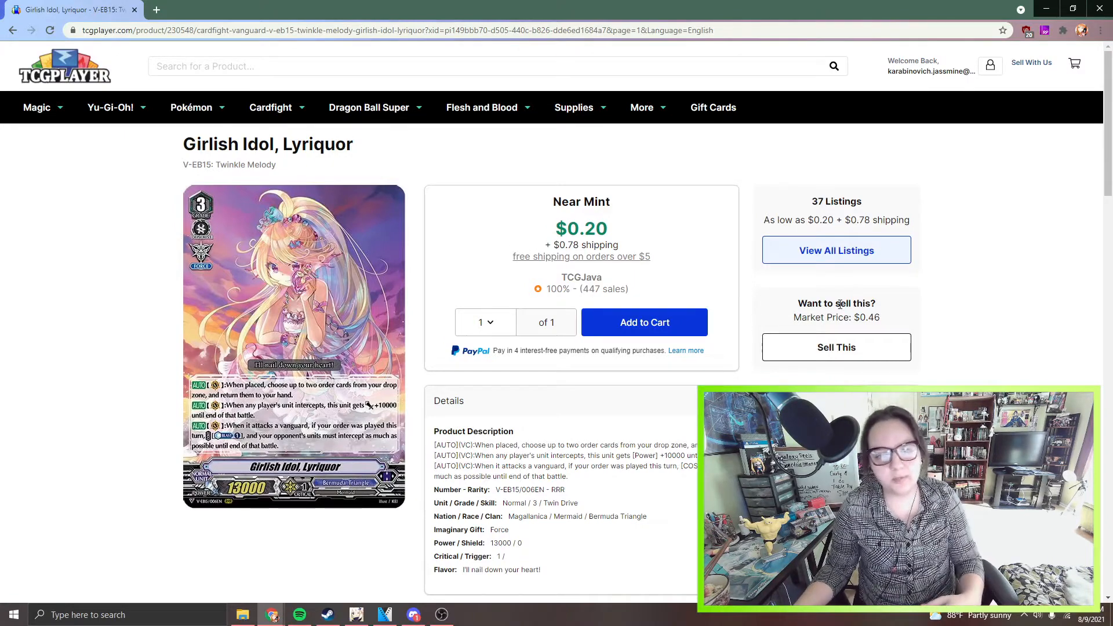
mouse_move(886, 286)
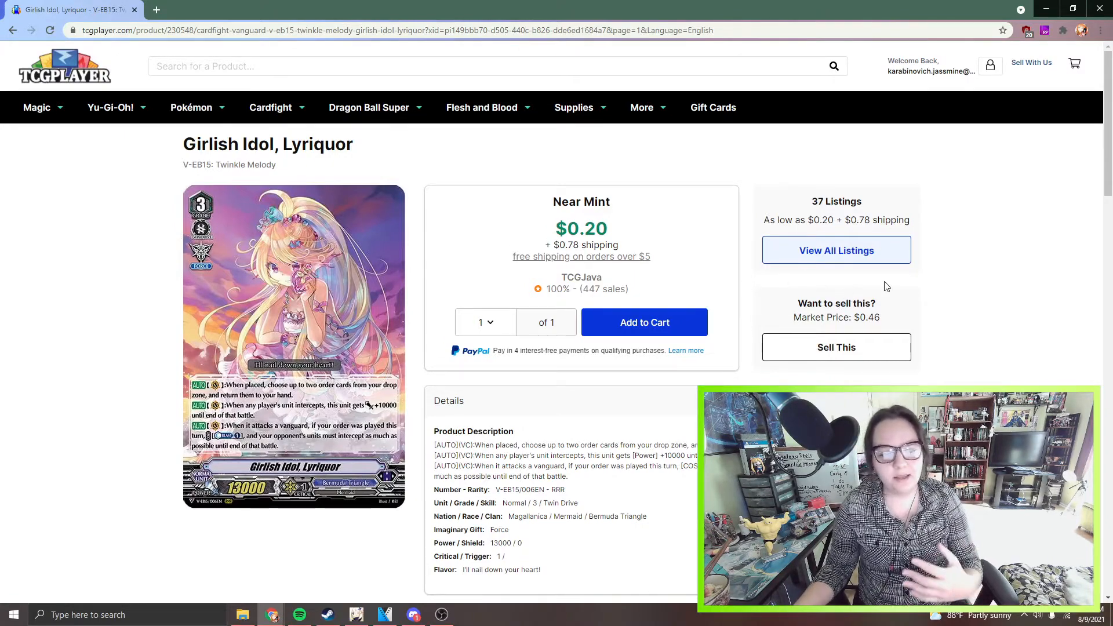
mouse_move(1008, 209)
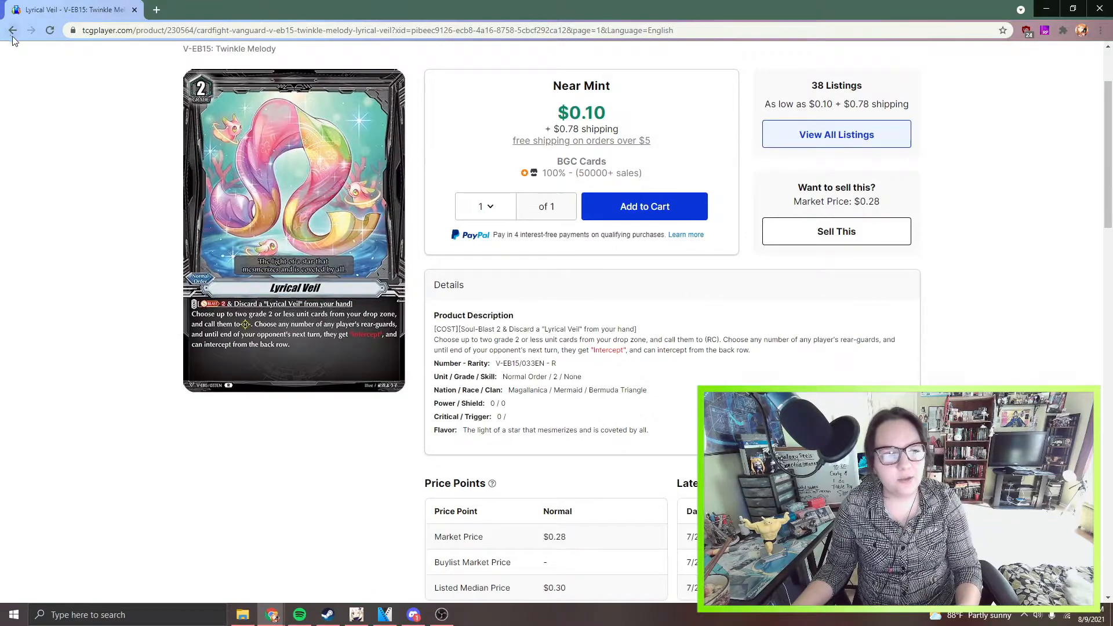
Go back through the Girlish Idol, Lyriquor page to the V-EB15 Twinkle Melody results.
click(12, 30)
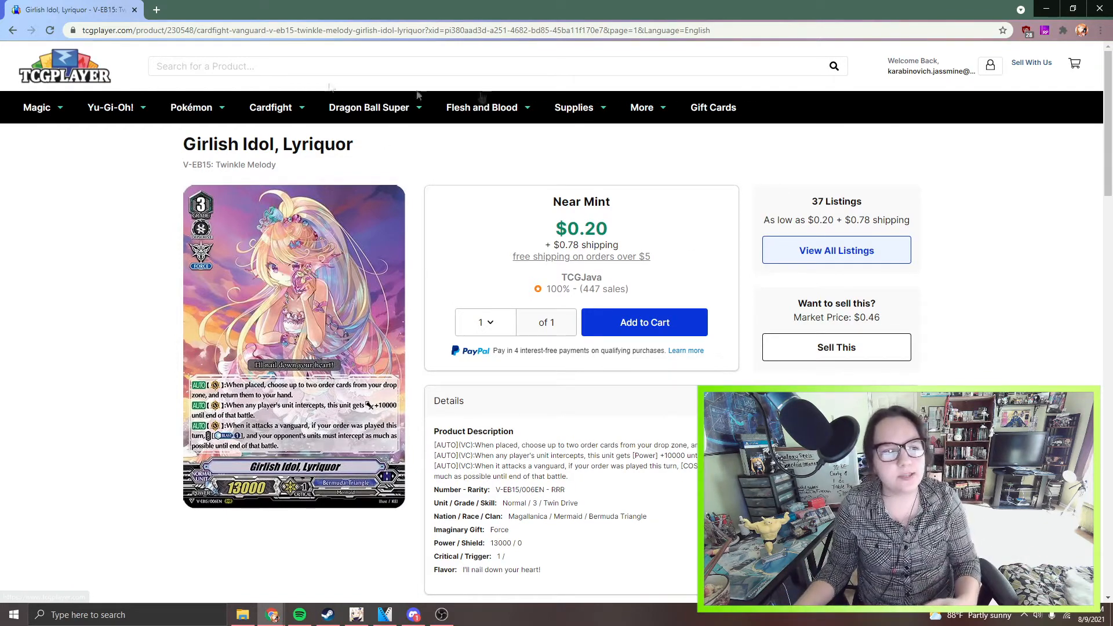
mouse_move(901, 157)
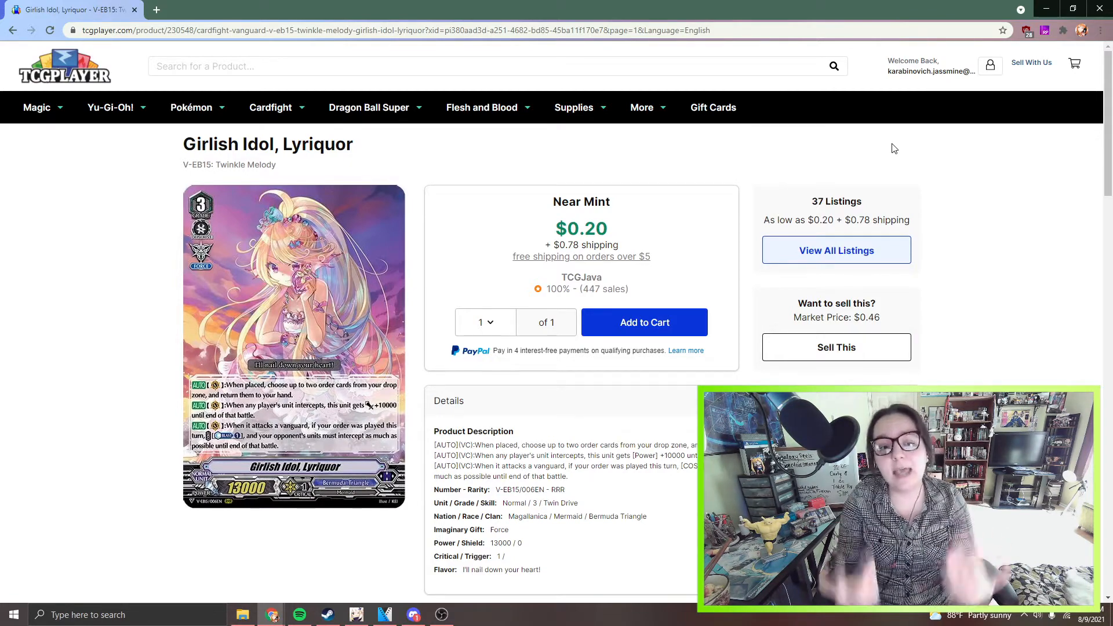
mouse_move(721, 184)
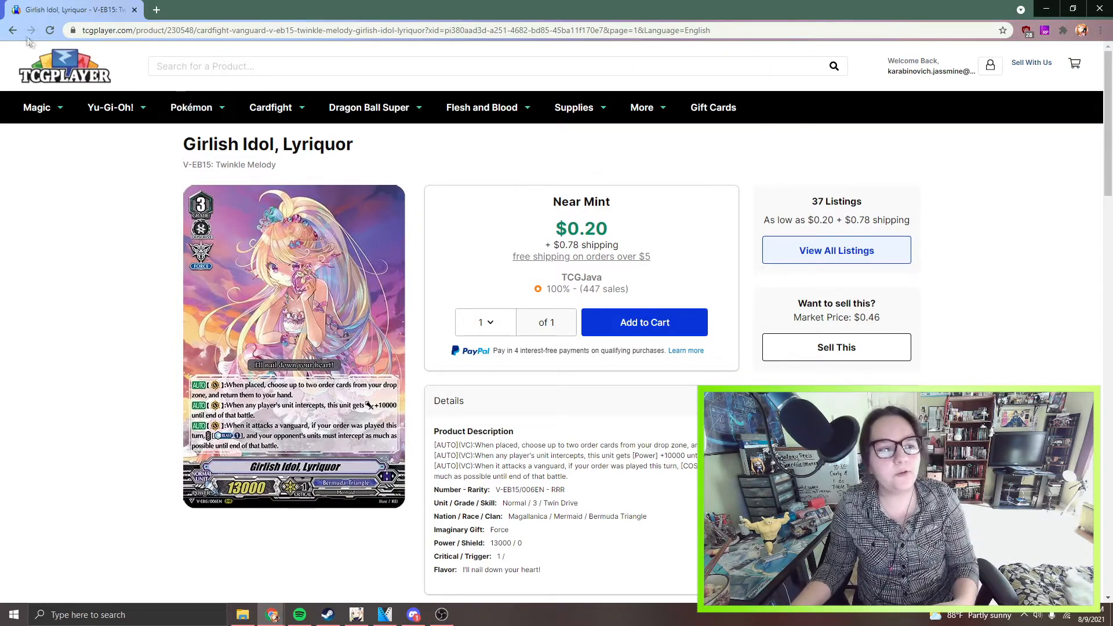
click(12, 29)
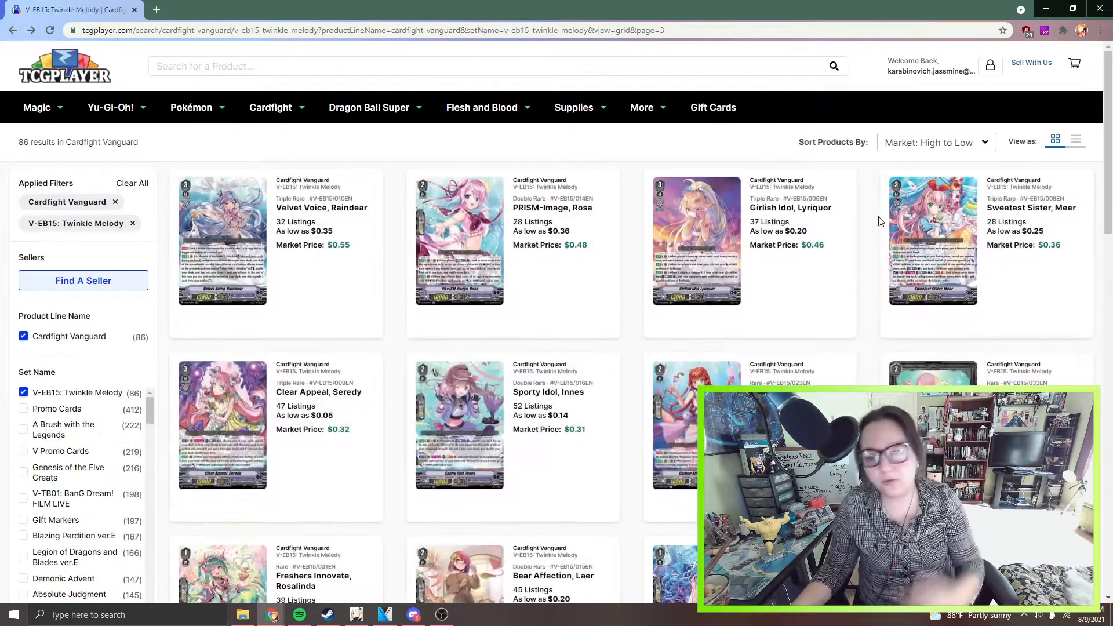